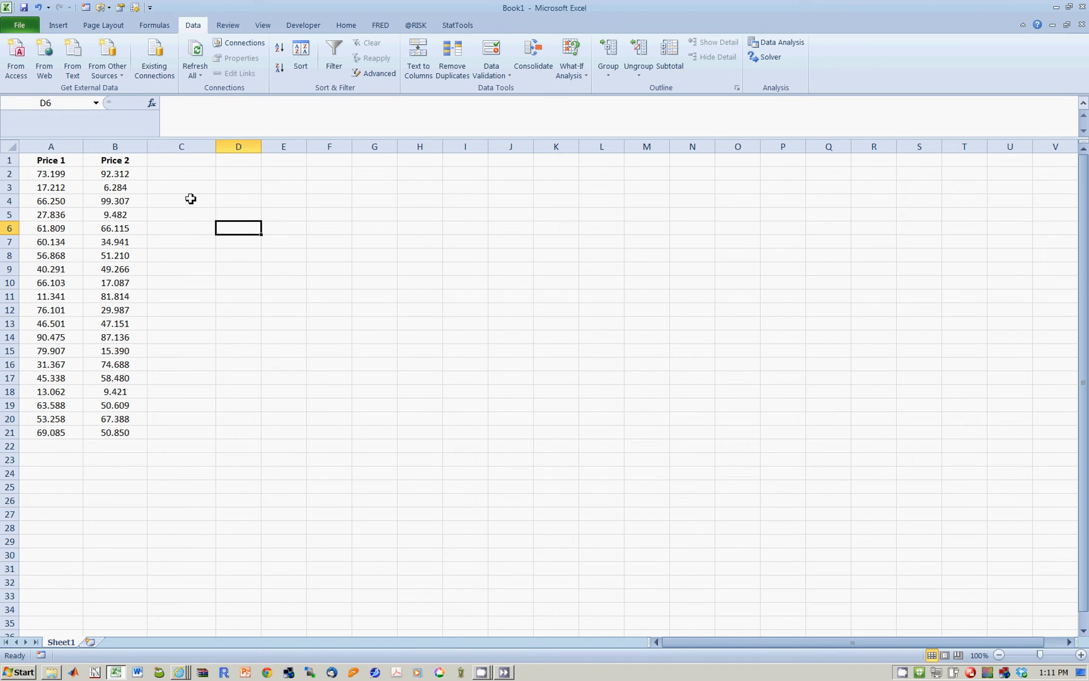
pyautogui.moveTo(207, 297)
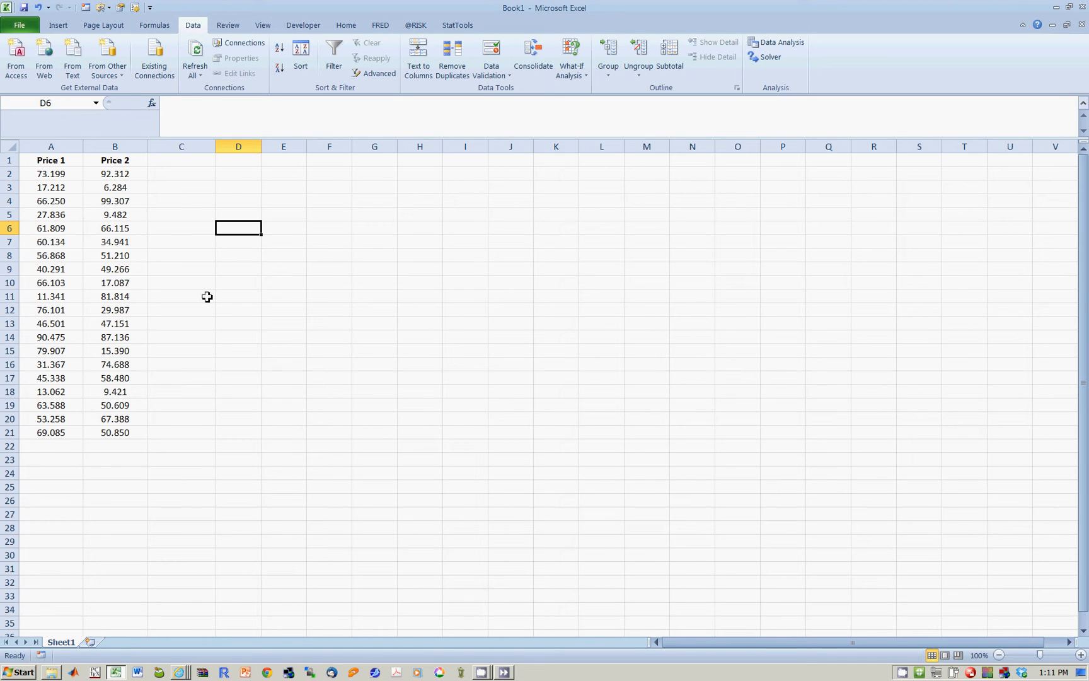
pyautogui.moveTo(60, 218)
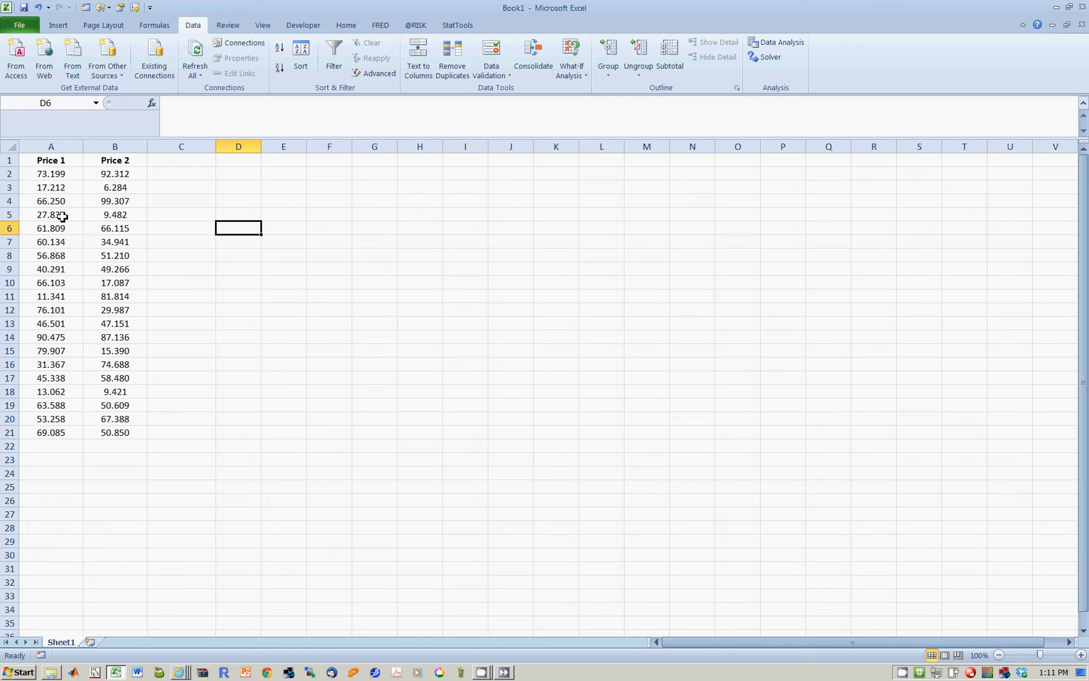
pyautogui.moveTo(70, 194)
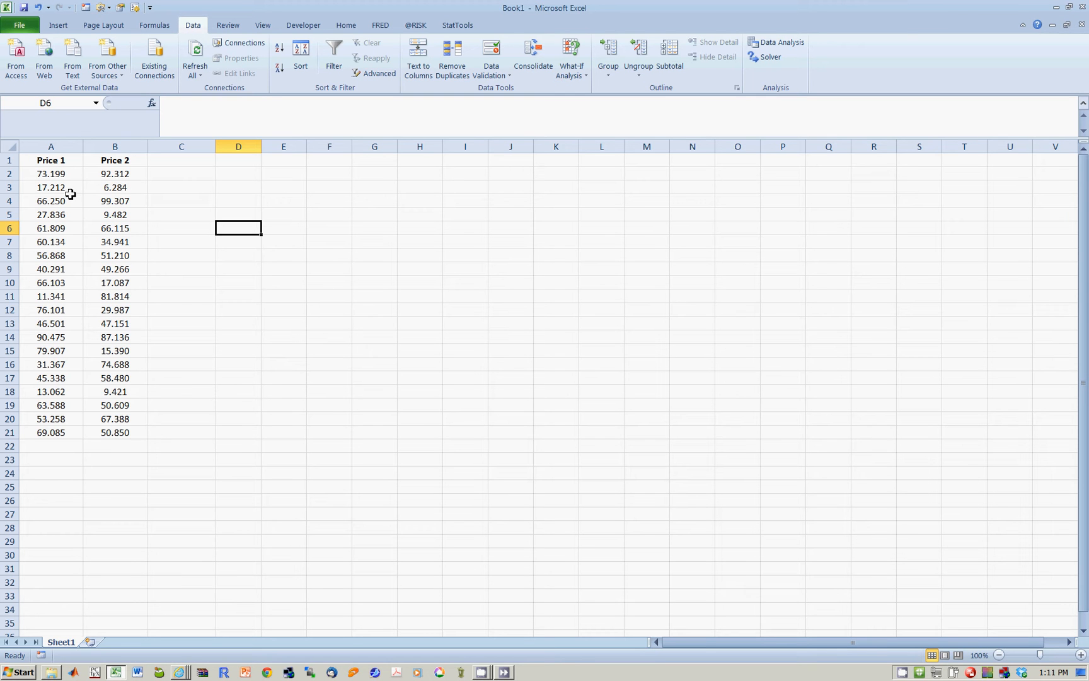
pyautogui.moveTo(71, 183)
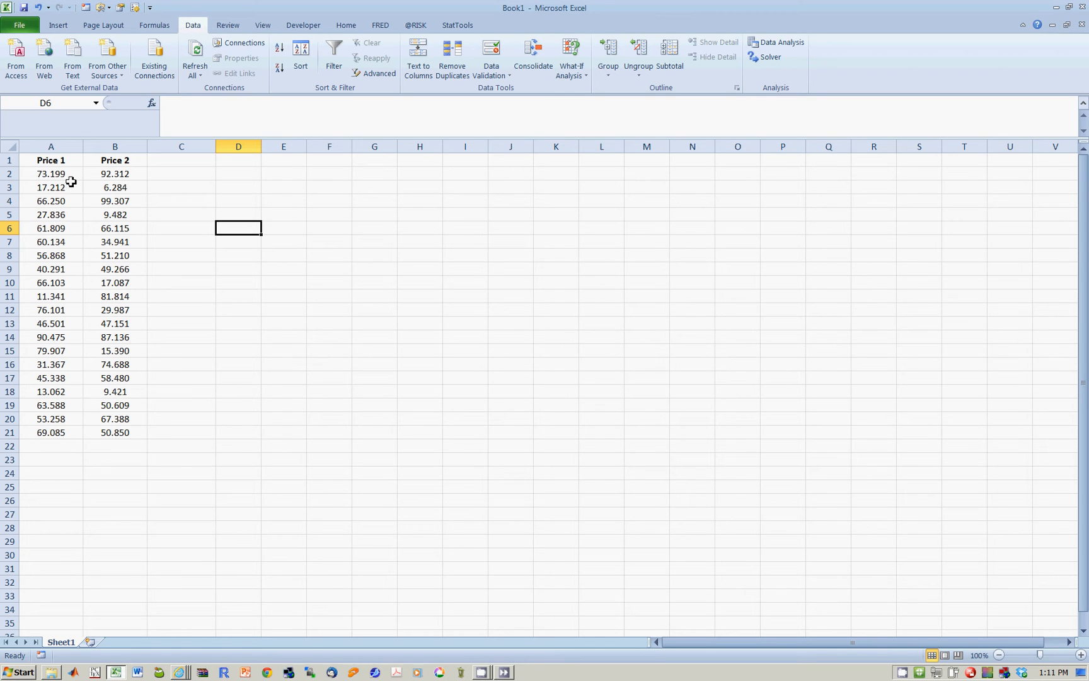
pyautogui.moveTo(86, 178)
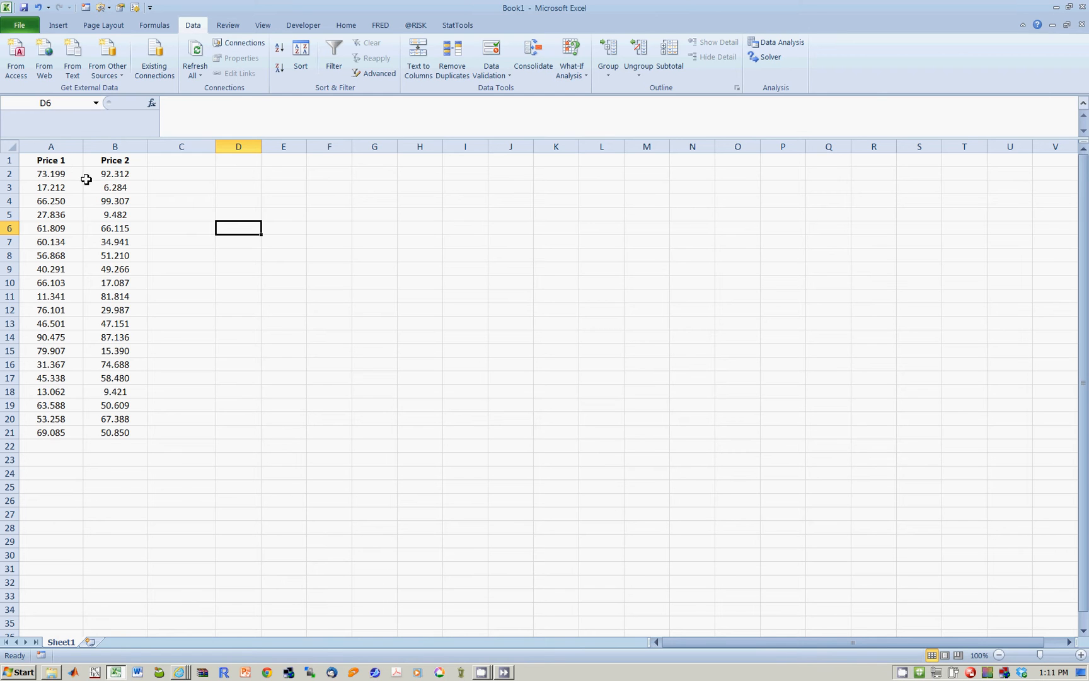
pyautogui.moveTo(203, 217)
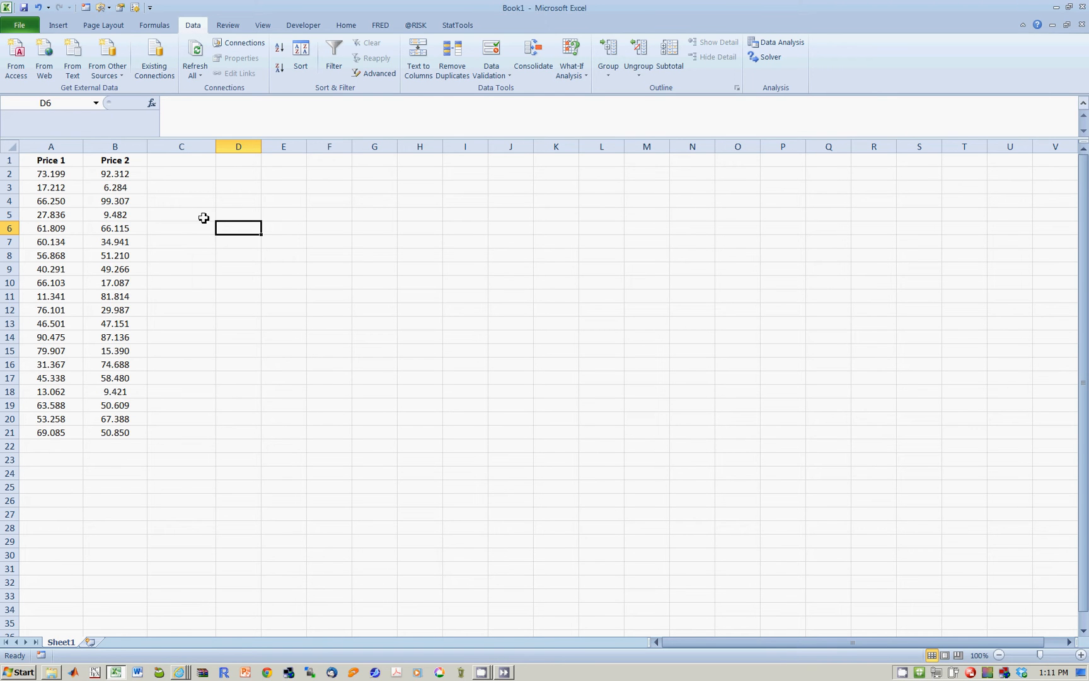
pyautogui.moveTo(273, 183)
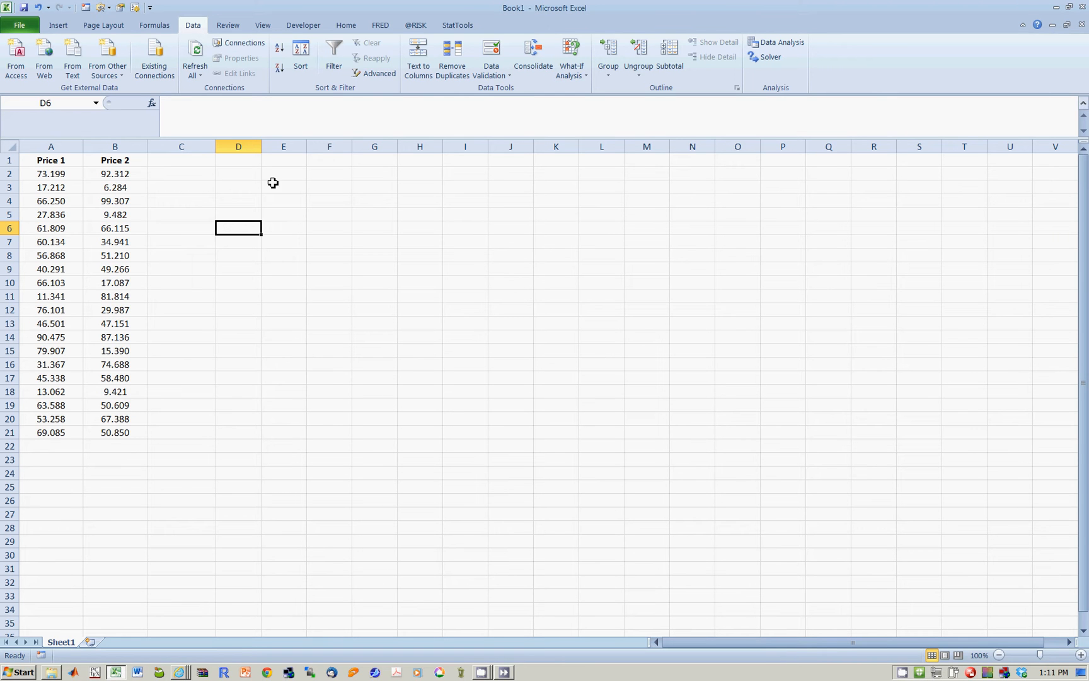
pyautogui.moveTo(450, 40)
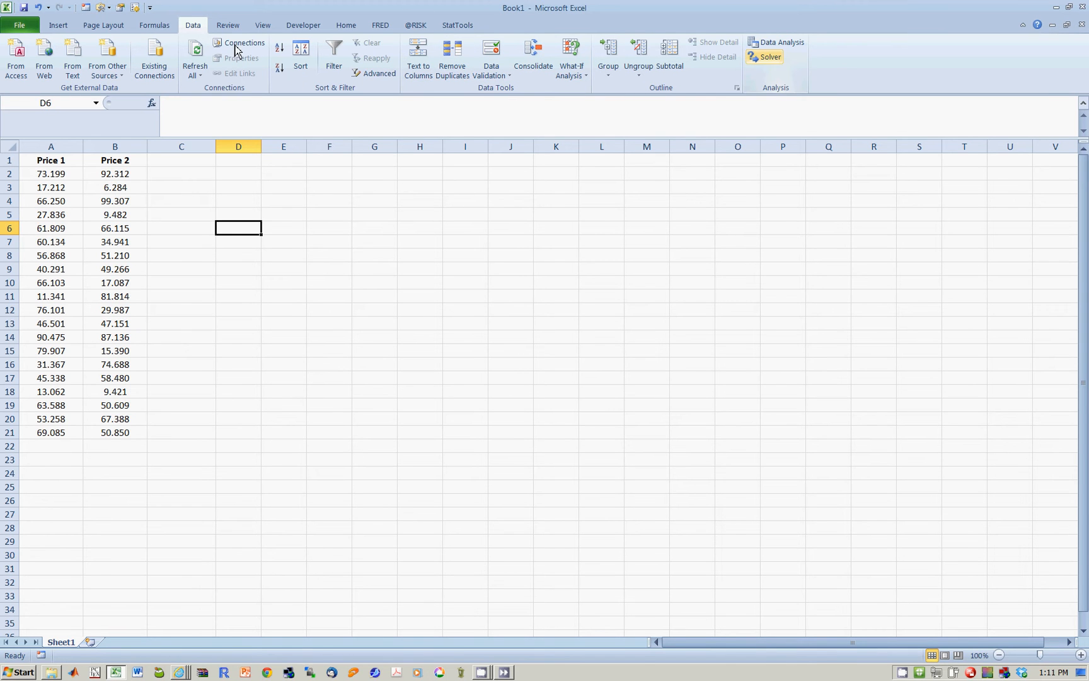
pyautogui.moveTo(778, 45)
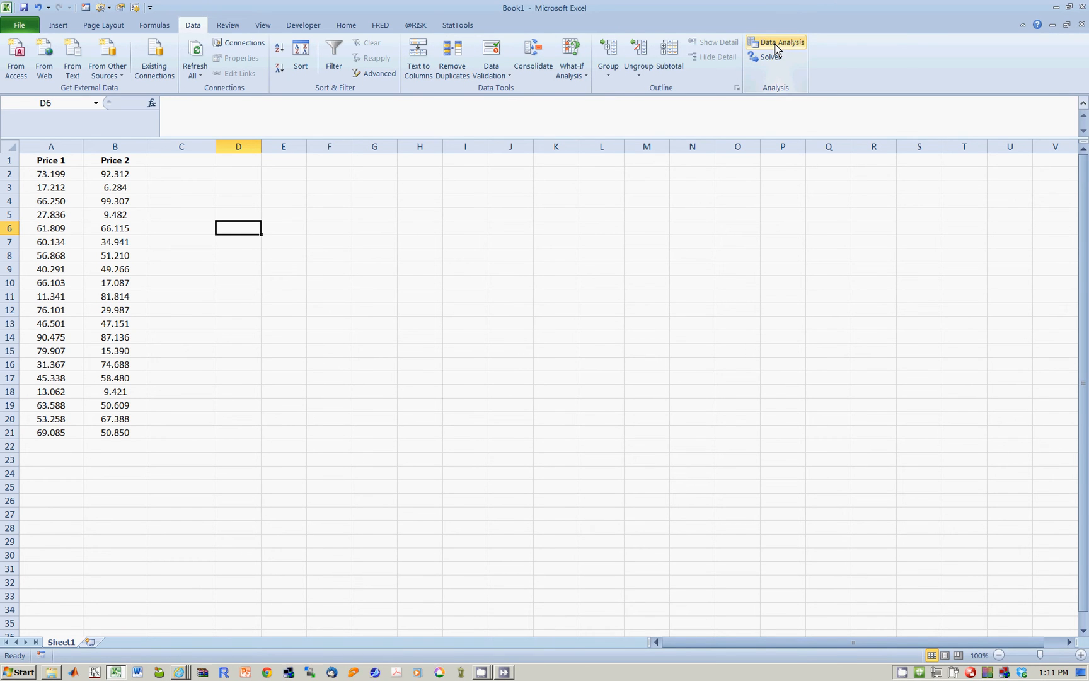
# Start a Data Analysis Covariance on $A$1:$B$21 with labels, output at $D$1
pyautogui.click(781, 42)
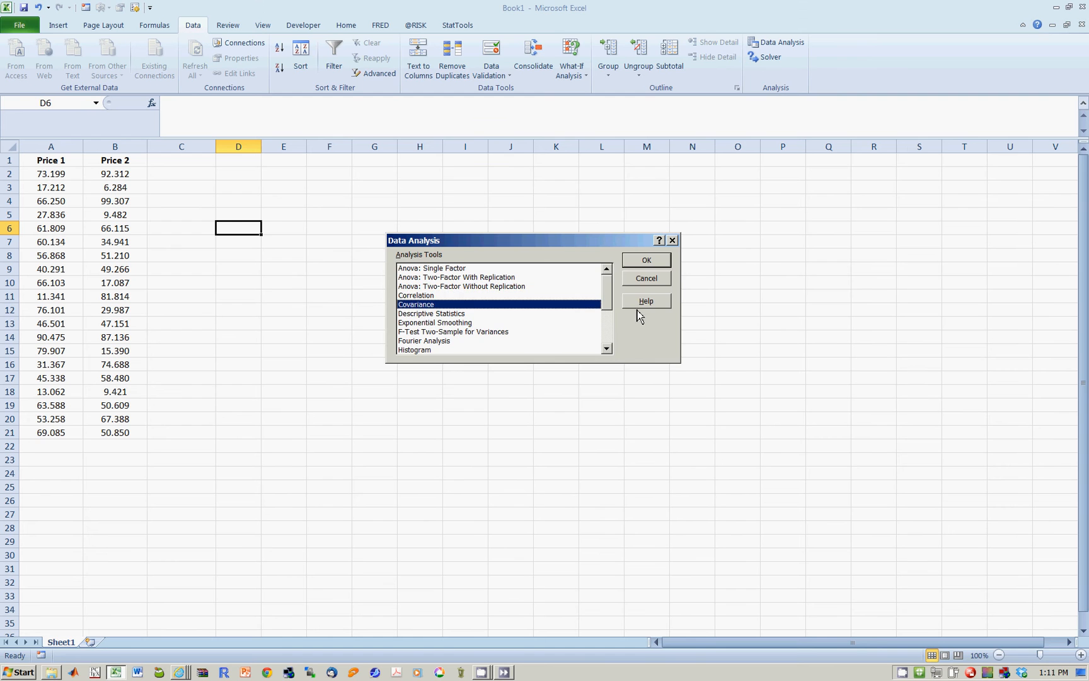
pyautogui.click(646, 259)
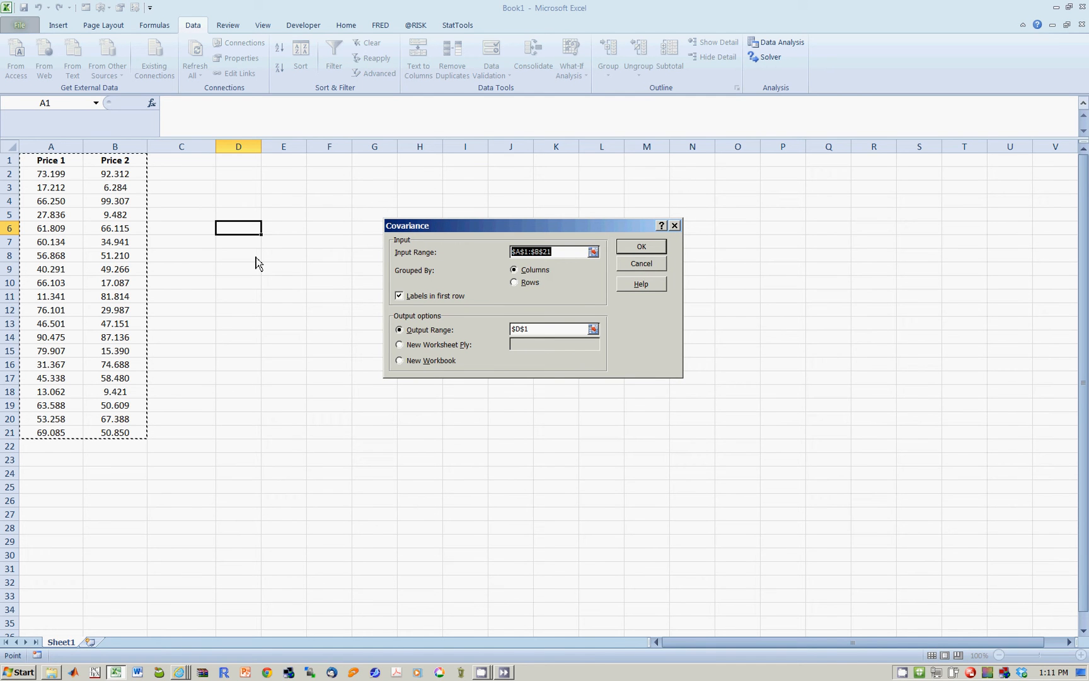
pyautogui.moveTo(109, 162)
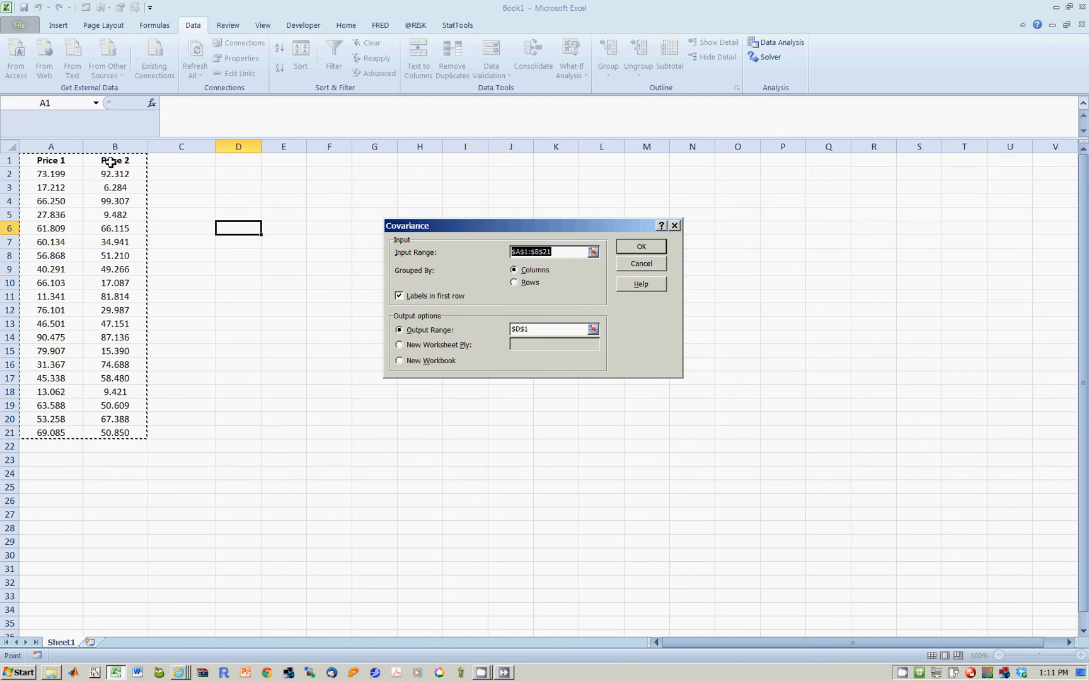
pyautogui.moveTo(490, 271)
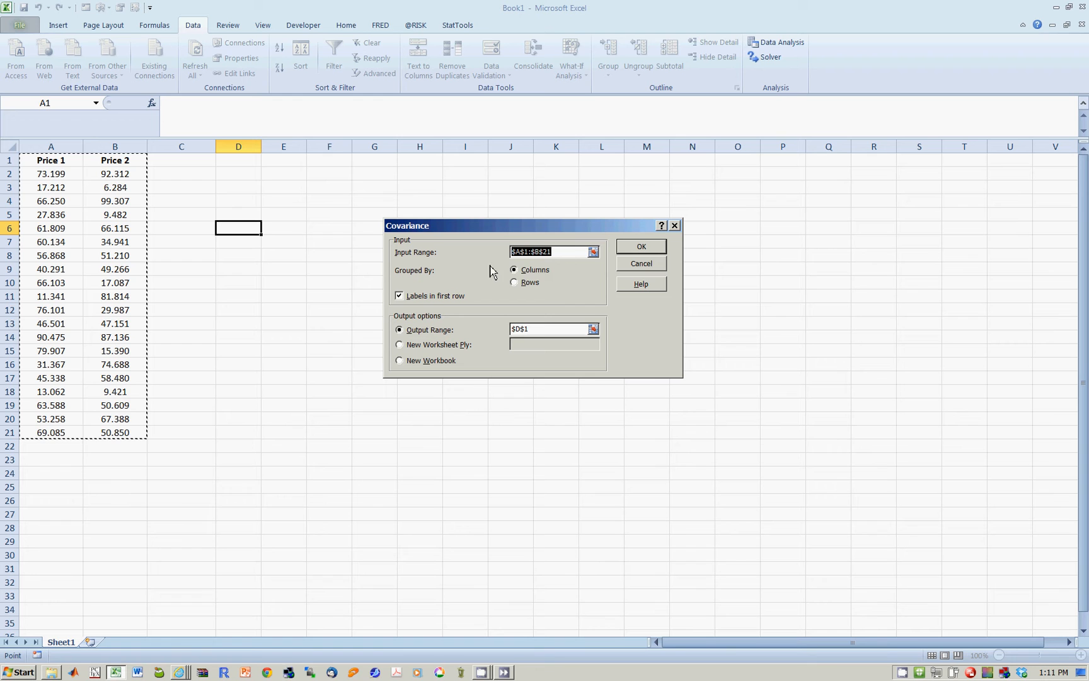
pyautogui.moveTo(213, 212)
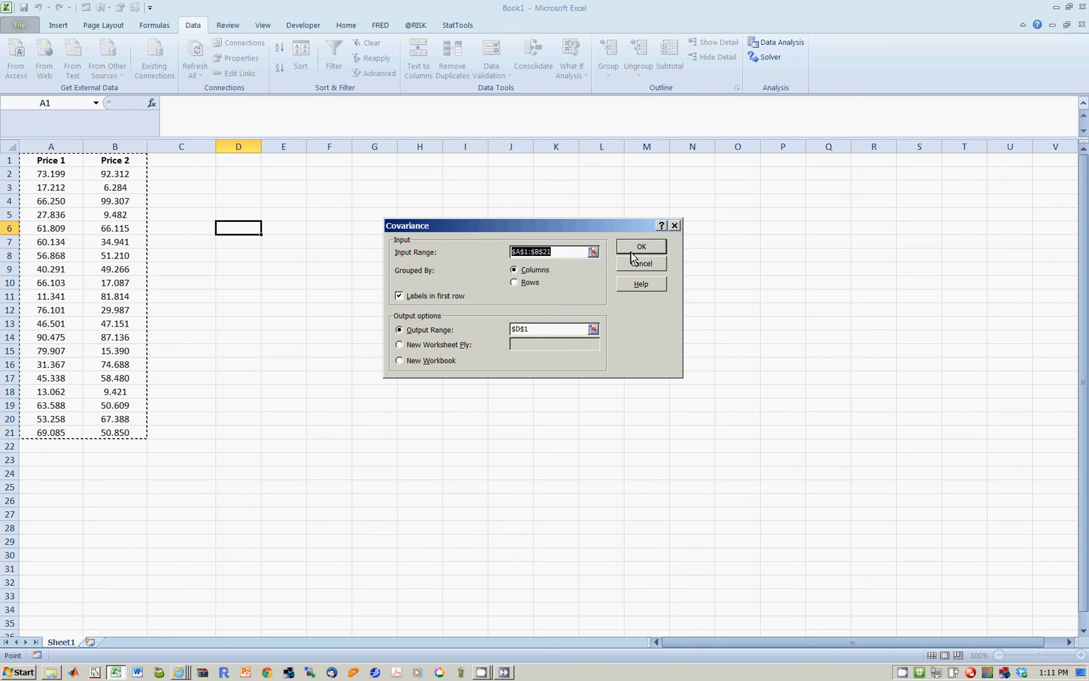
# Generate the covariance matrix at D1:F3 and inspect the Price 1 variance formula in E2
pyautogui.click(641, 247)
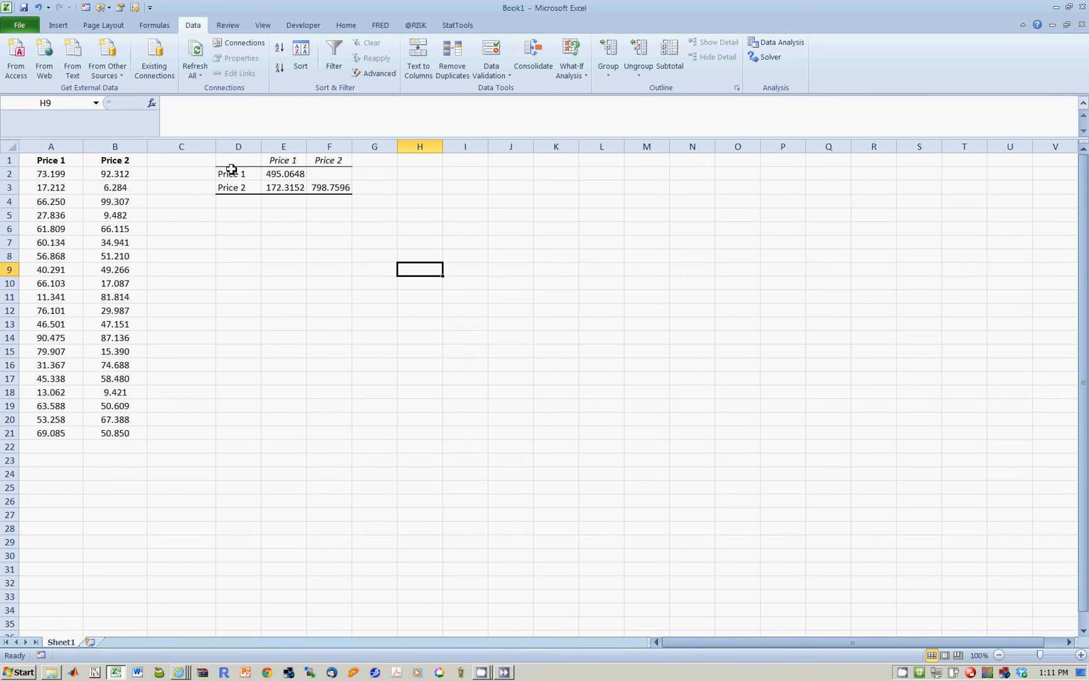
pyautogui.click(283, 174)
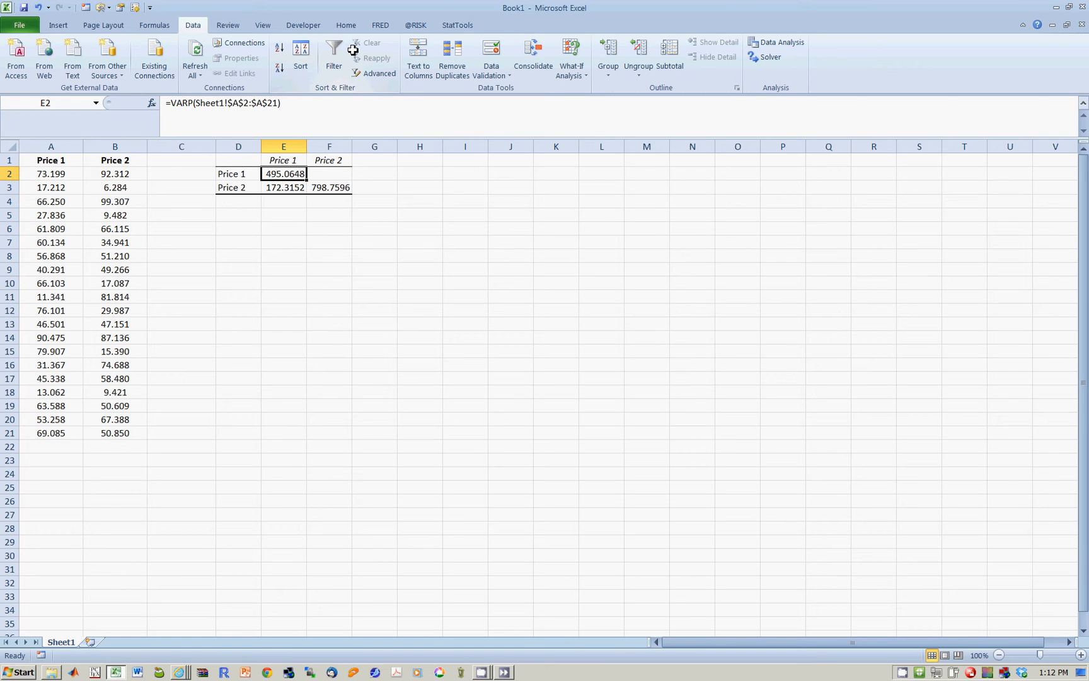
# Label H2 'Var.S' and H3 'Var.P', then review the labels and the E2 formula
pyautogui.click(420, 174)
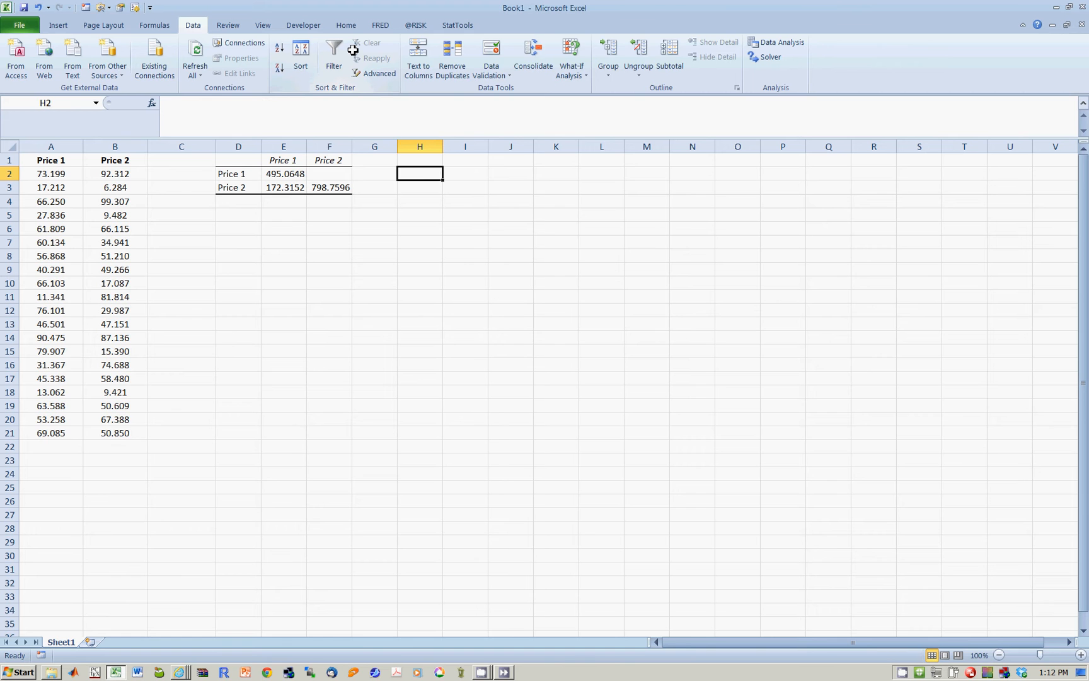
pyautogui.write('Var.')
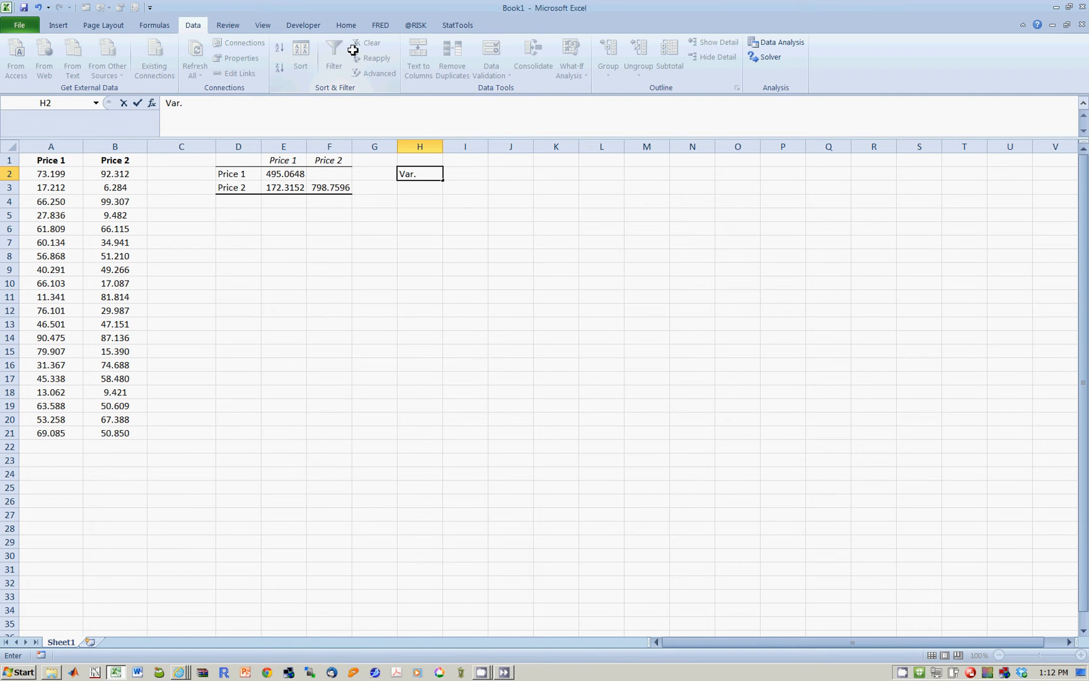
pyautogui.write('S')
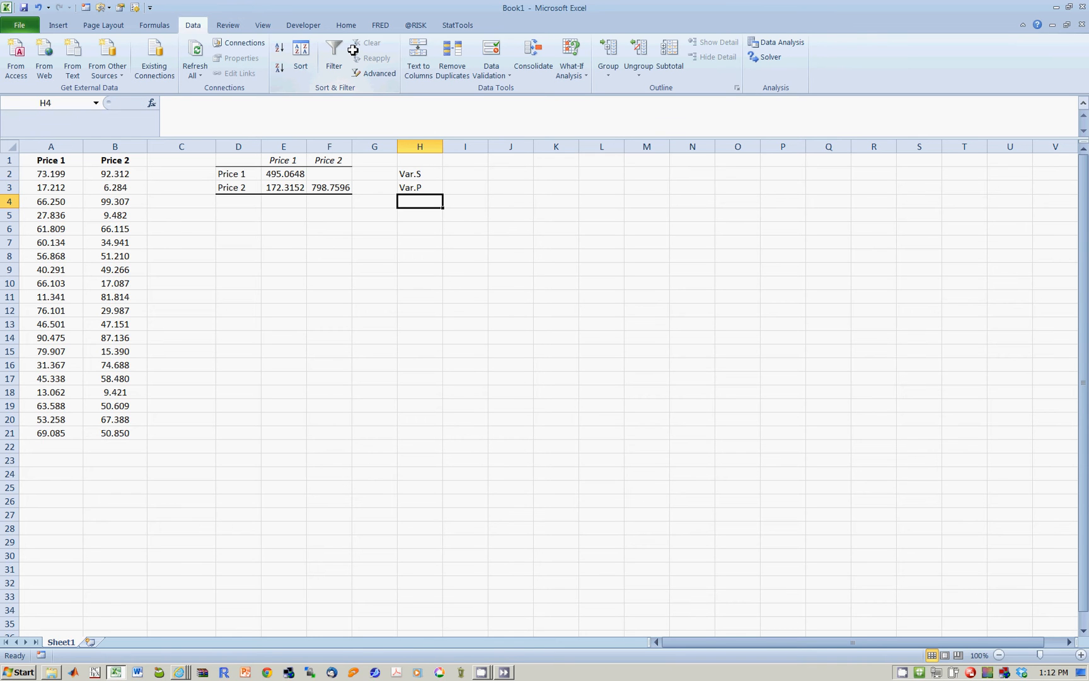
pyautogui.click(420, 173)
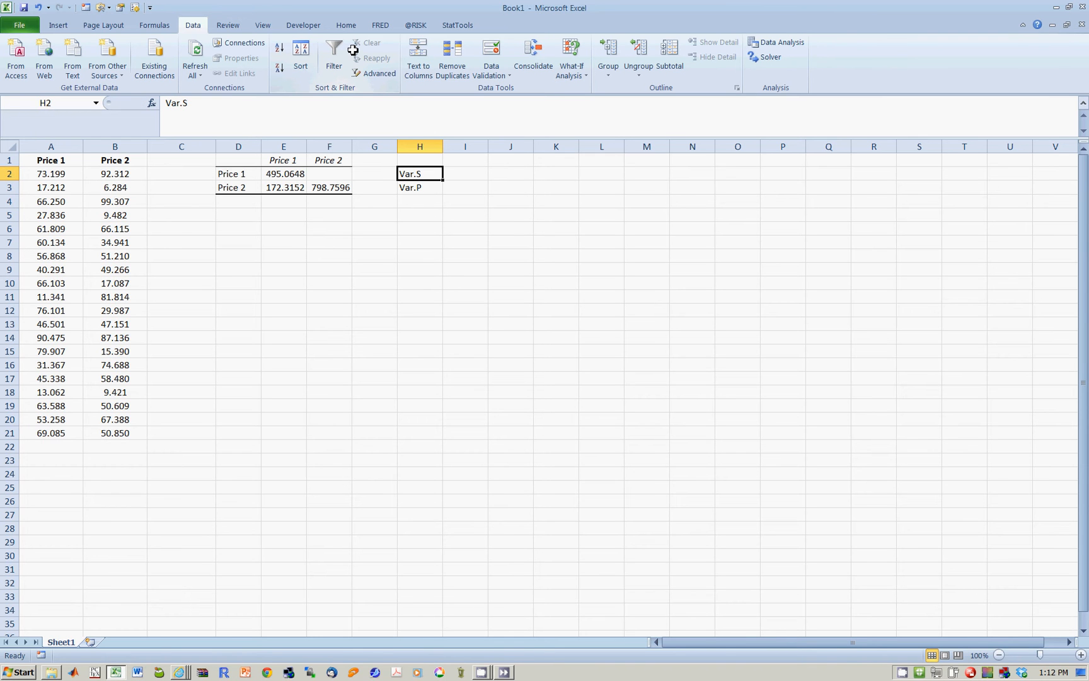
pyautogui.click(419, 187)
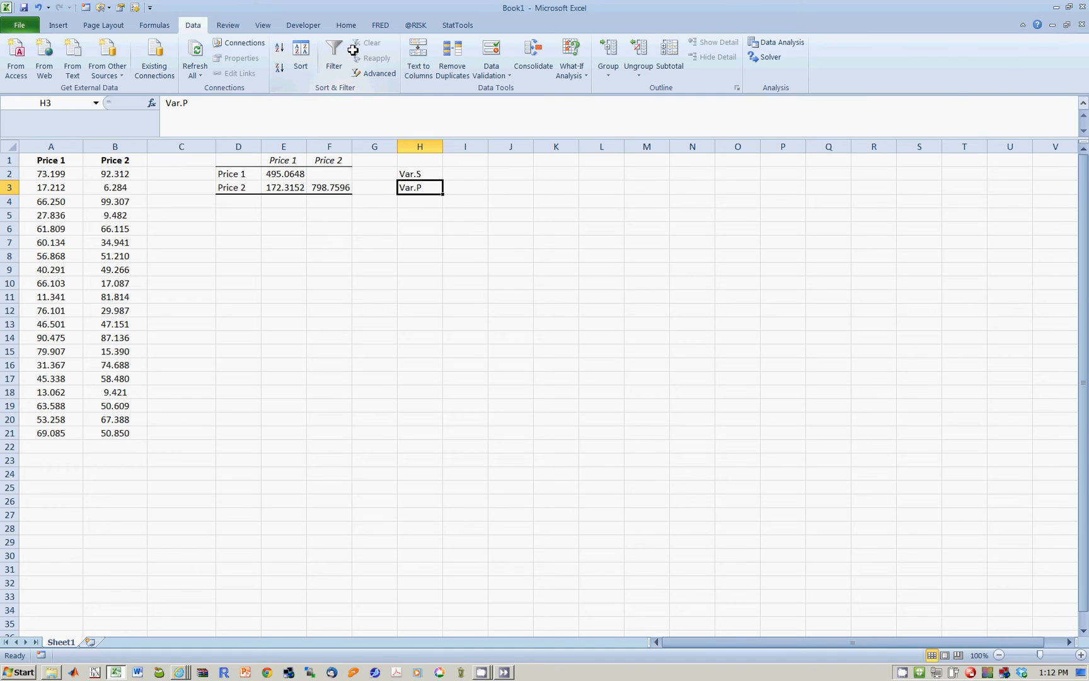
pyautogui.click(420, 173)
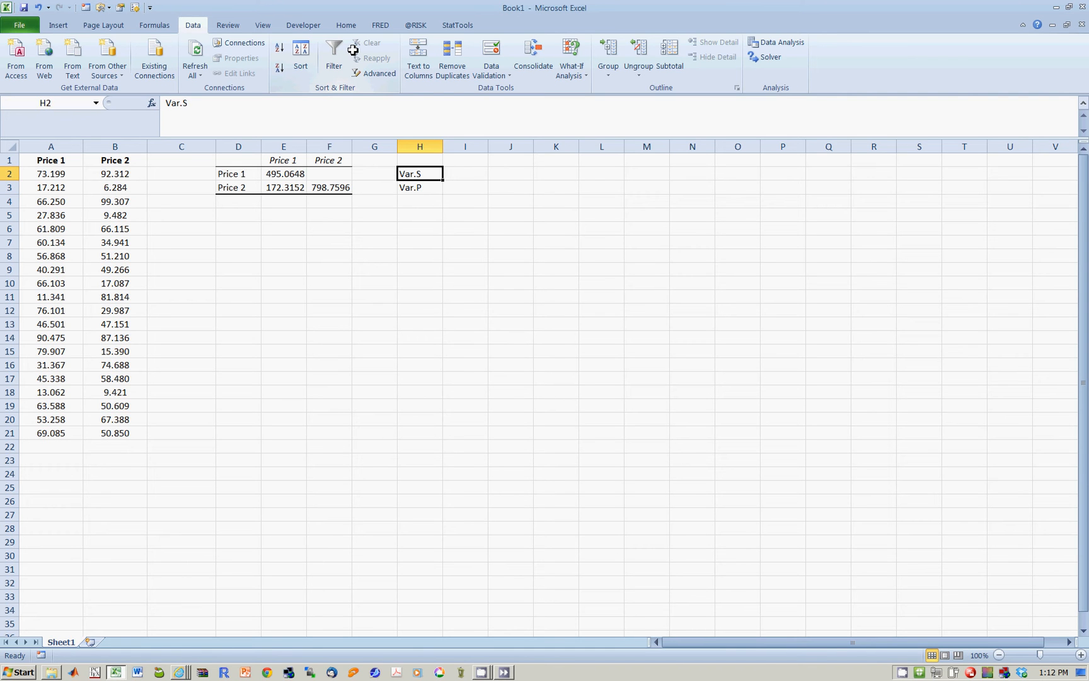
pyautogui.click(283, 173)
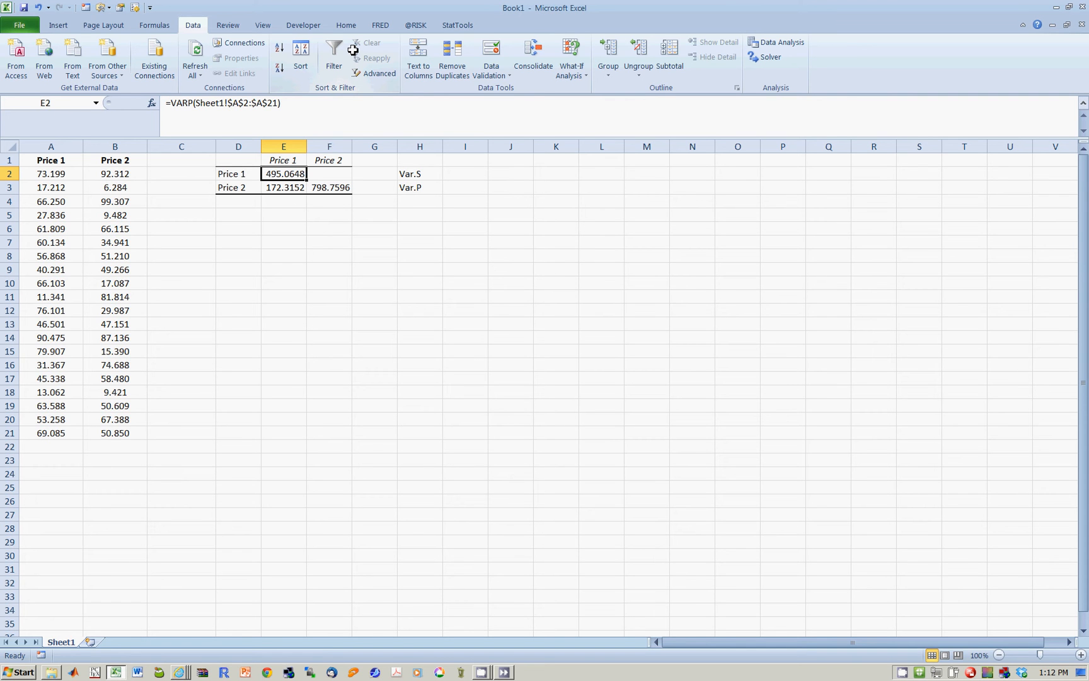
pyautogui.click(374, 173)
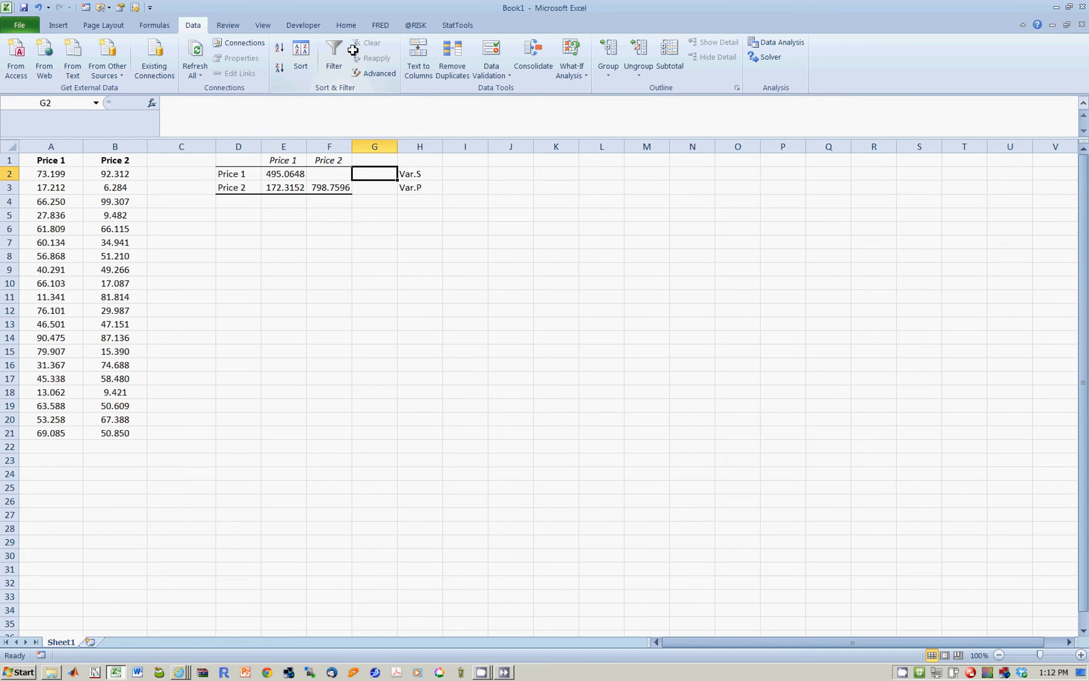
pyautogui.click(464, 173)
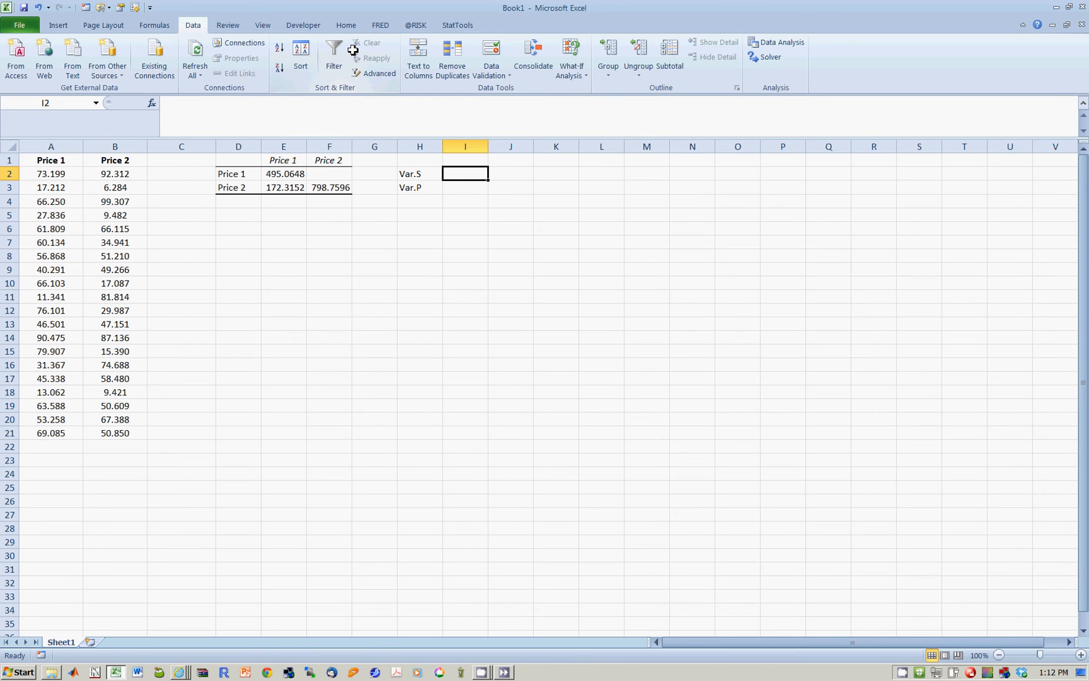
# Enter =VAR.S(A2:A21) in I2, giving 521.1208, then inspect matrix cells F2 and E2
pyautogui.write('=var')
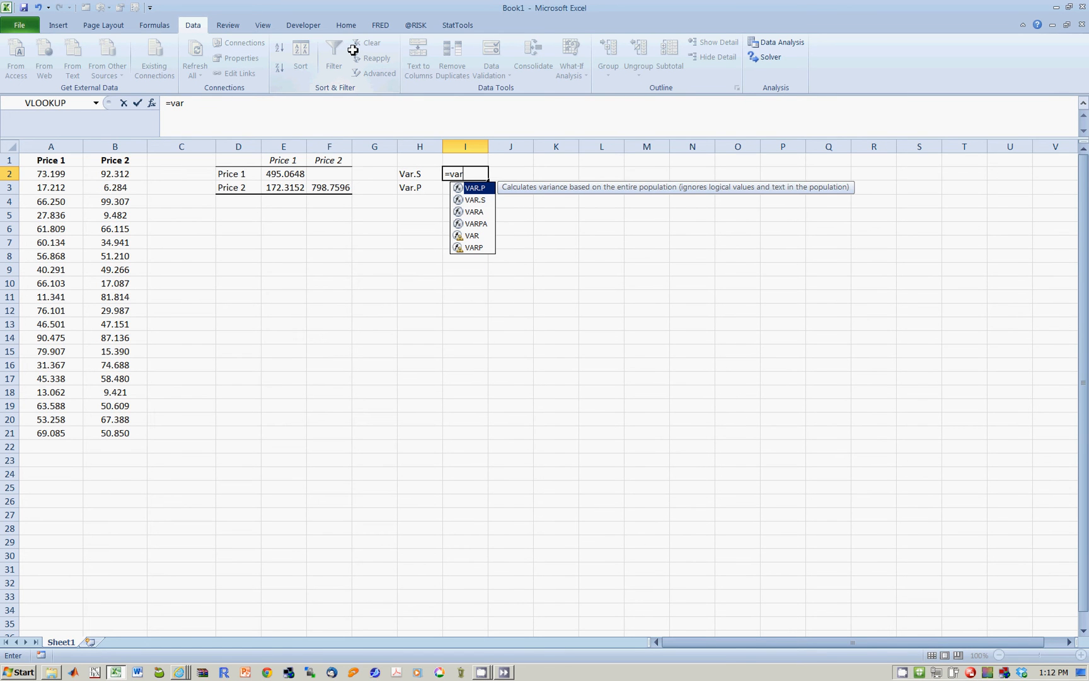
pyautogui.moveTo(474, 200)
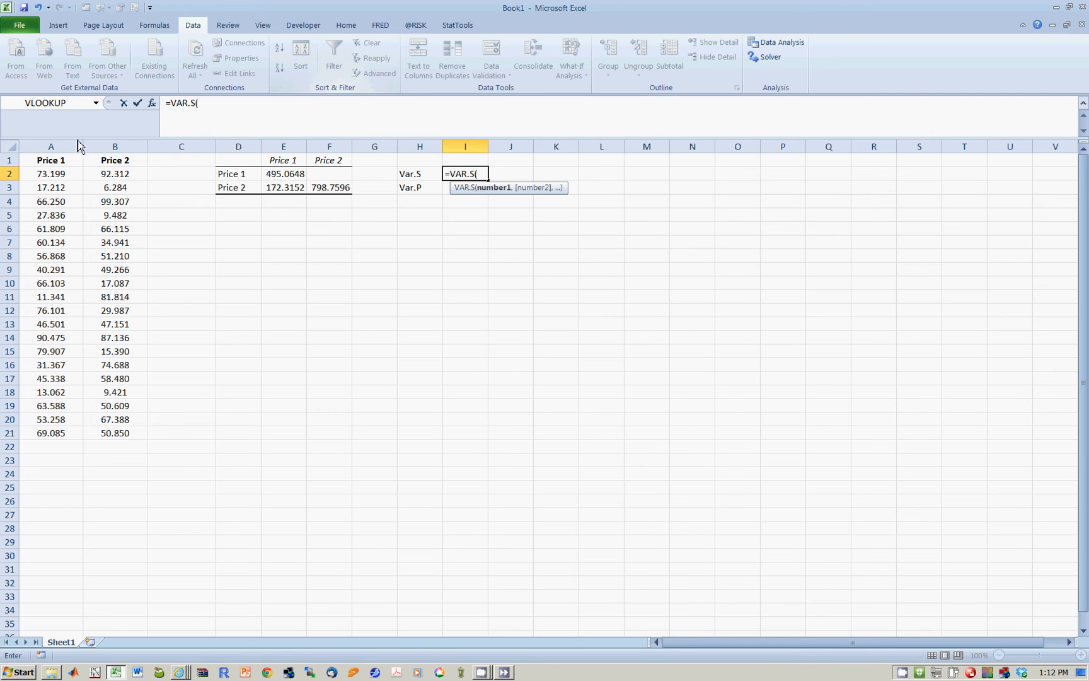
pyautogui.click(51, 173)
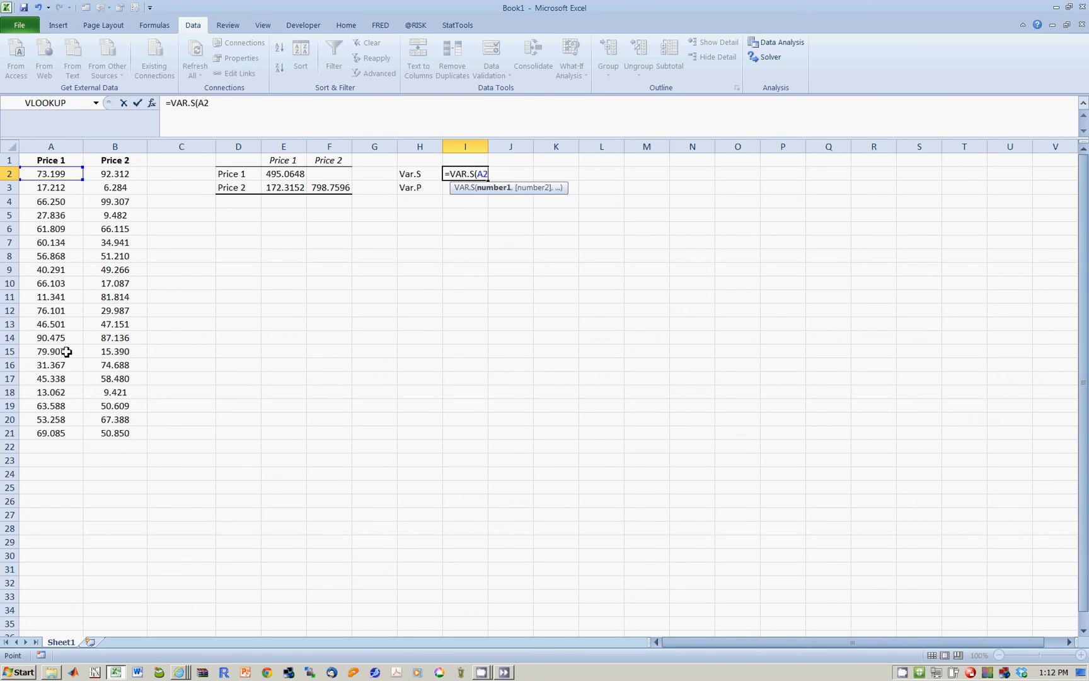
pyautogui.moveTo(50, 174); pyautogui.dragTo(50, 433)
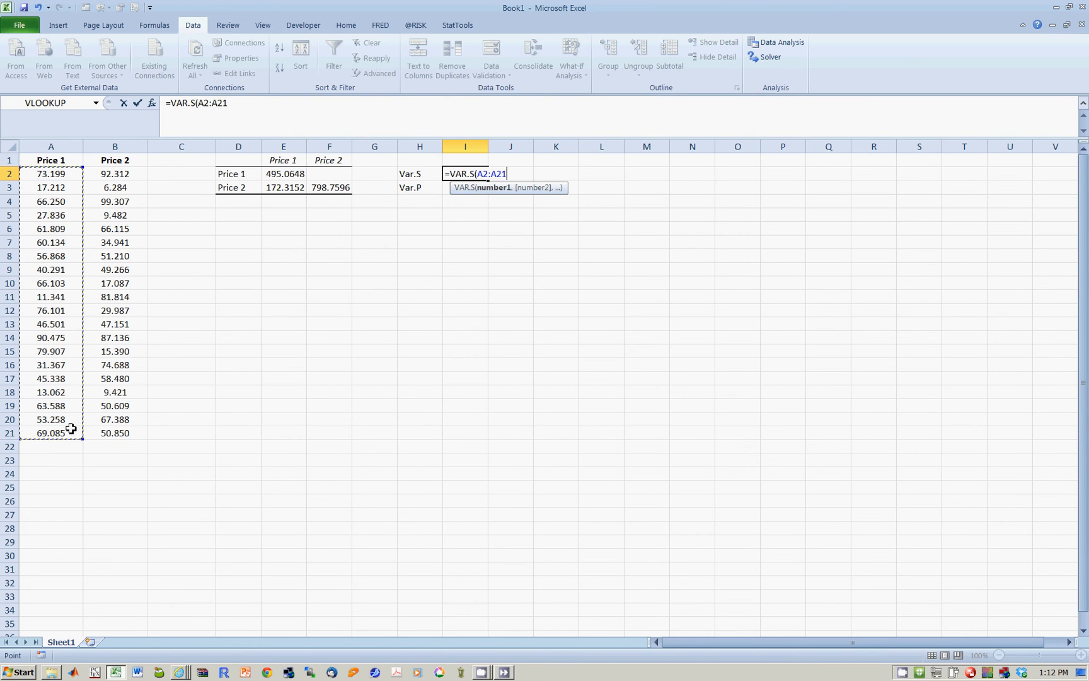
pyautogui.press('Enter')
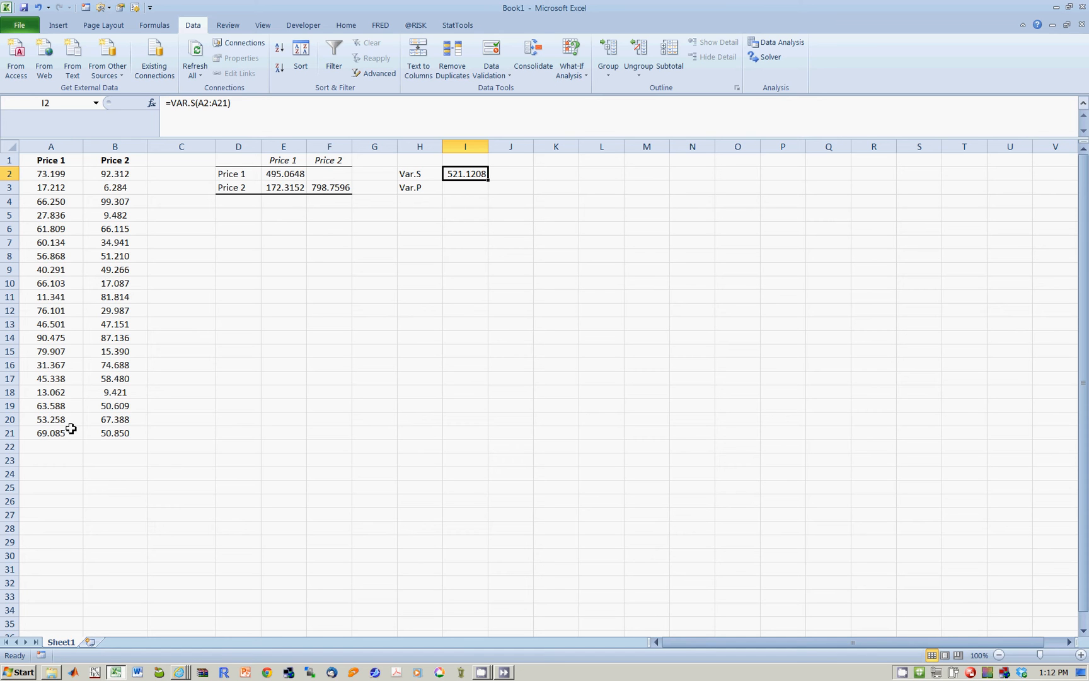
pyautogui.click(329, 173)
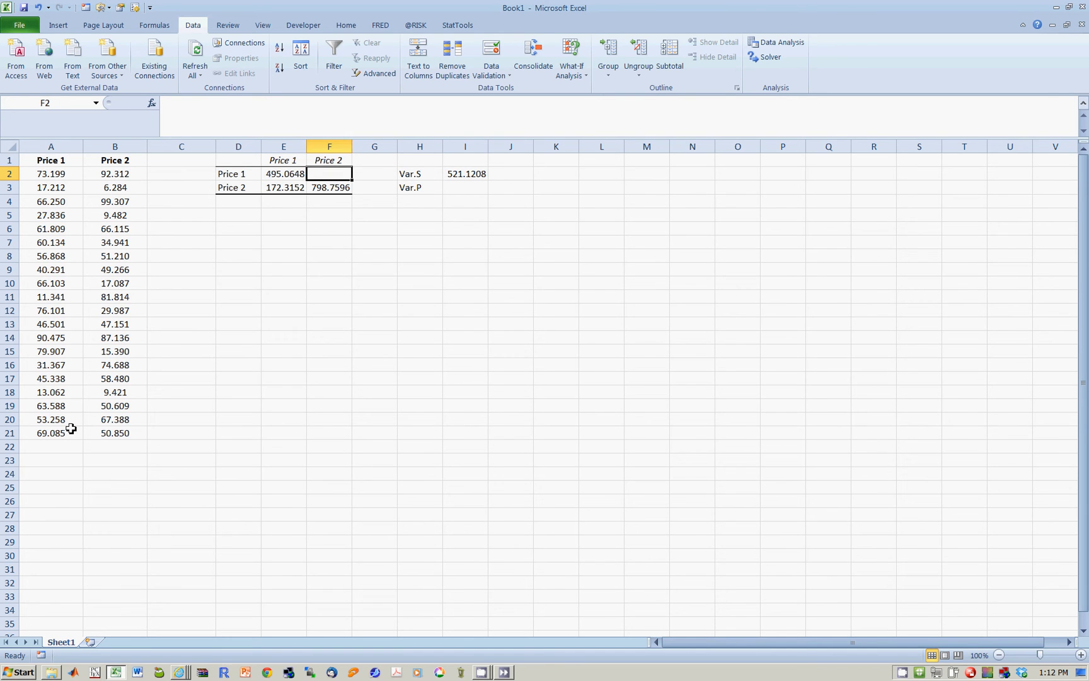
pyautogui.click(283, 173)
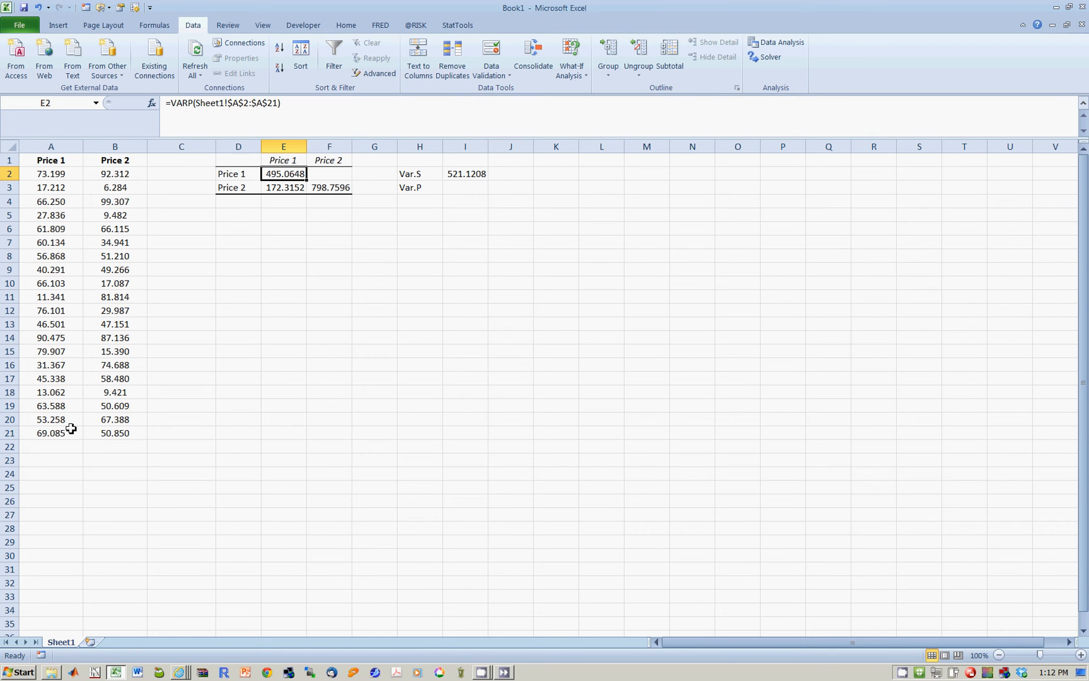
# Enter =VAR.P(A2:A21) beside Var.P, giving 495.0648, and compare it with the matrix cells
pyautogui.click(283, 187)
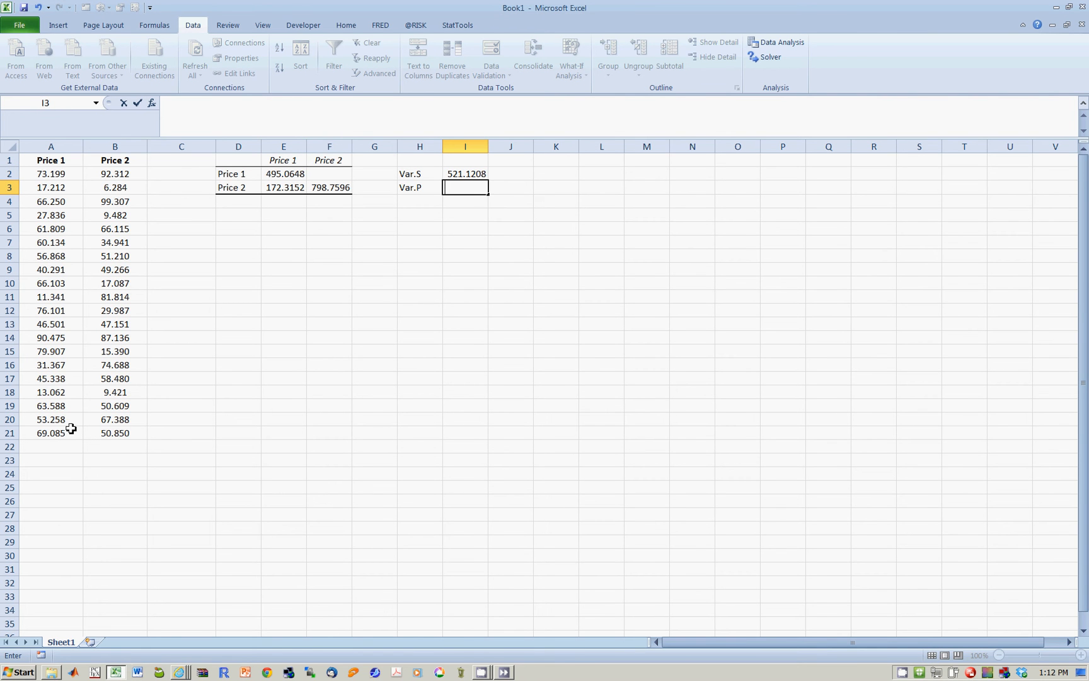
pyautogui.write('=var')
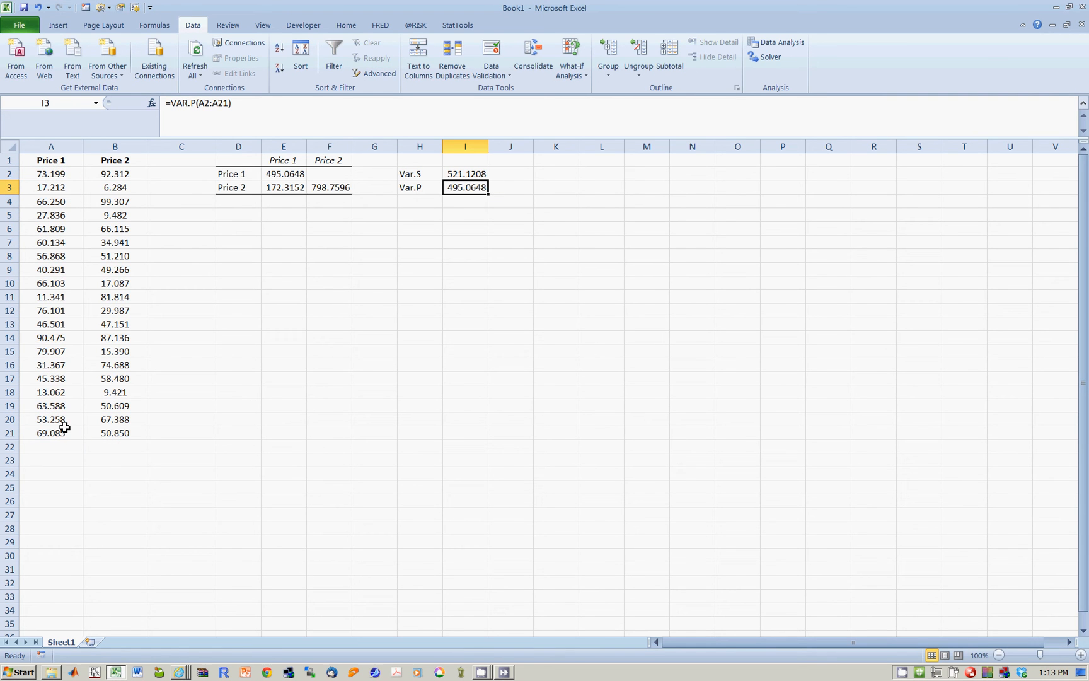
pyautogui.click(329, 187)
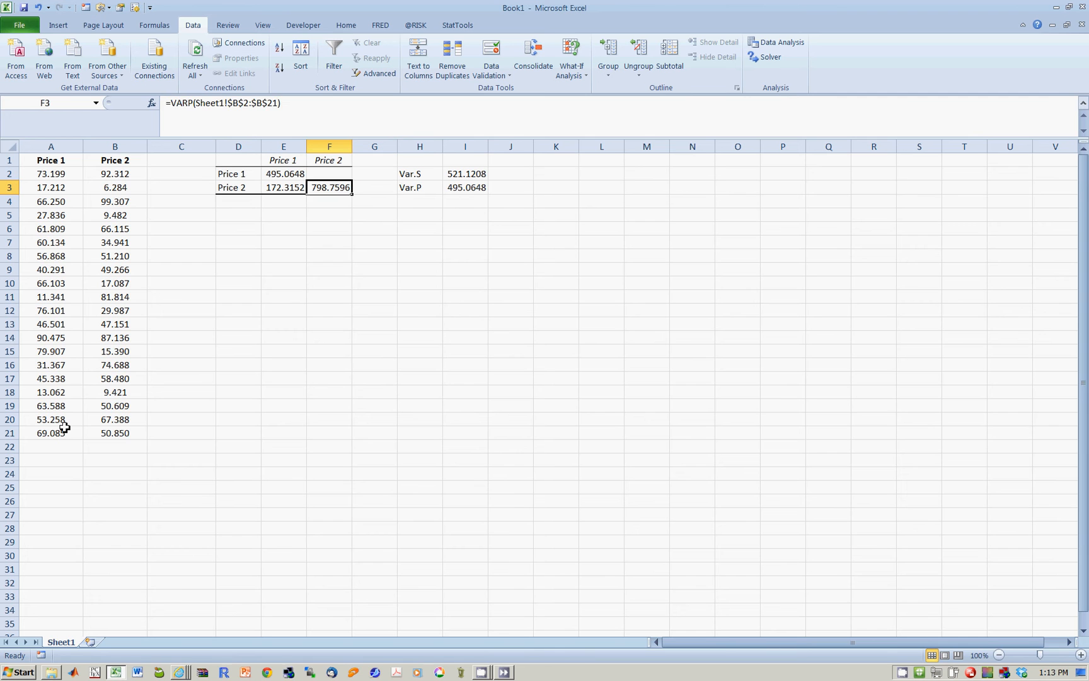
pyautogui.click(283, 173)
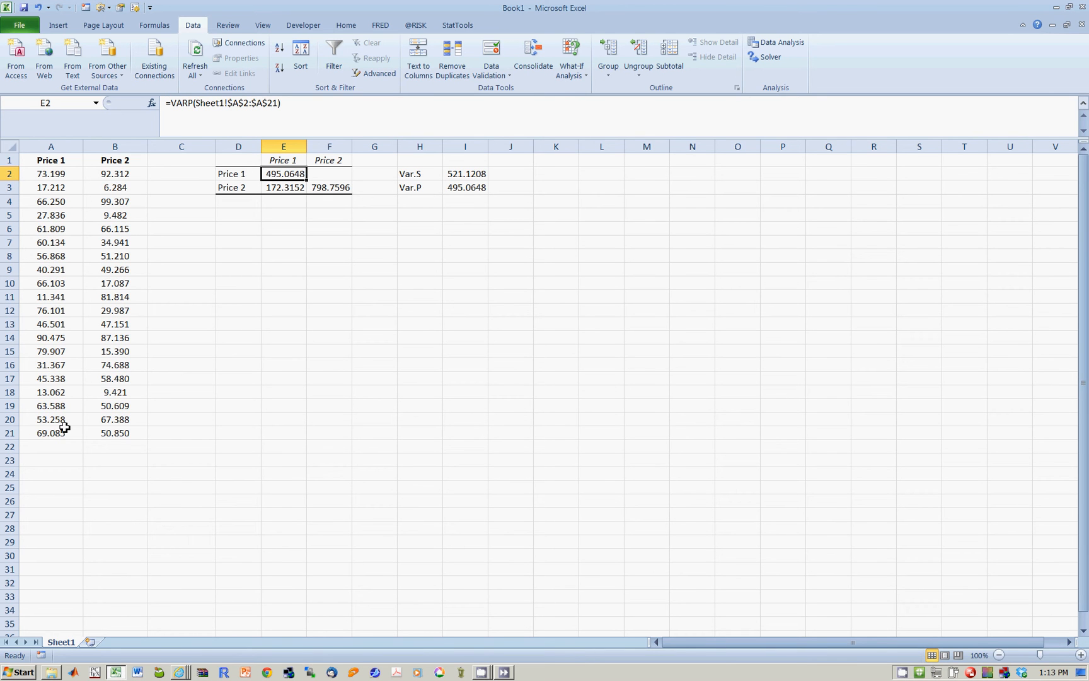
pyautogui.click(283, 187)
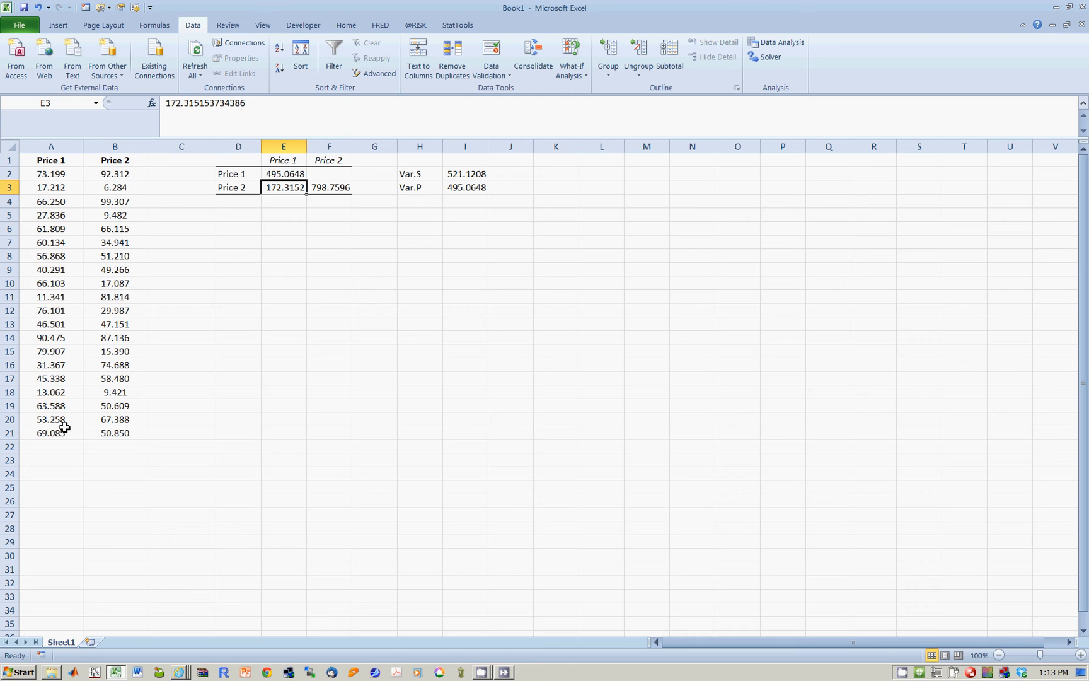
pyautogui.click(329, 187)
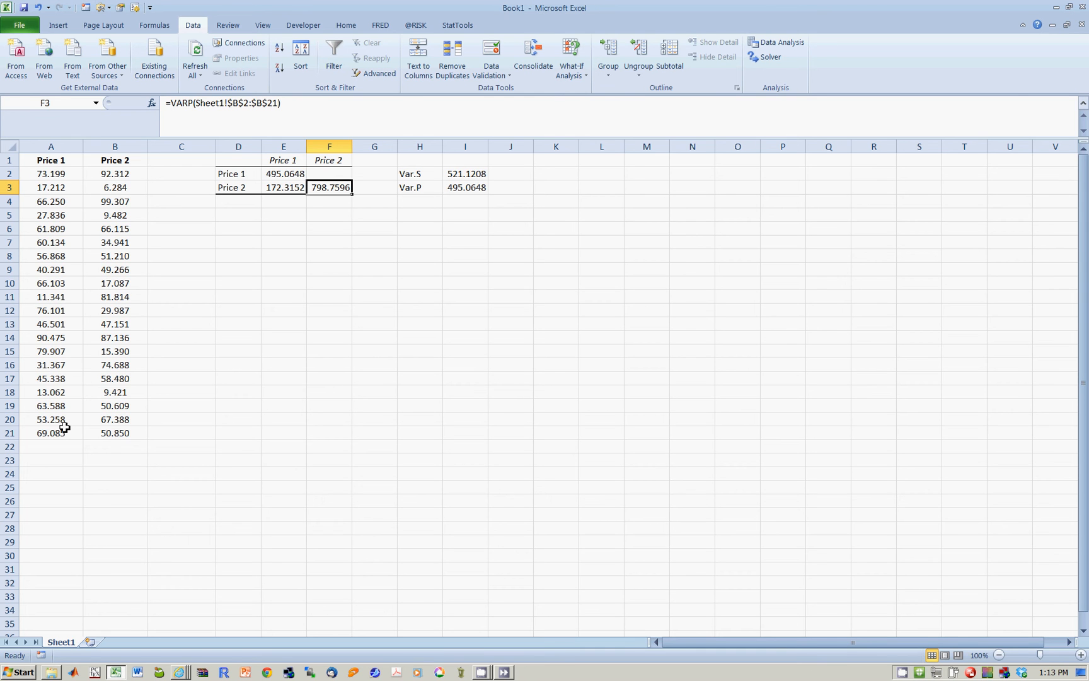
pyautogui.click(283, 187)
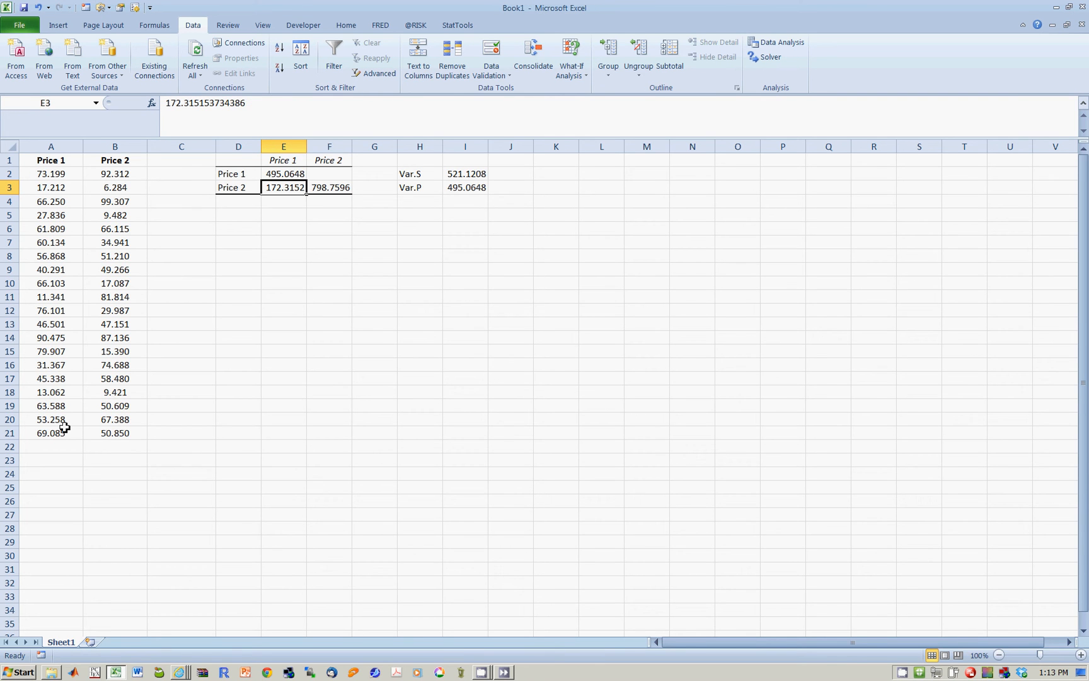
pyautogui.click(283, 214)
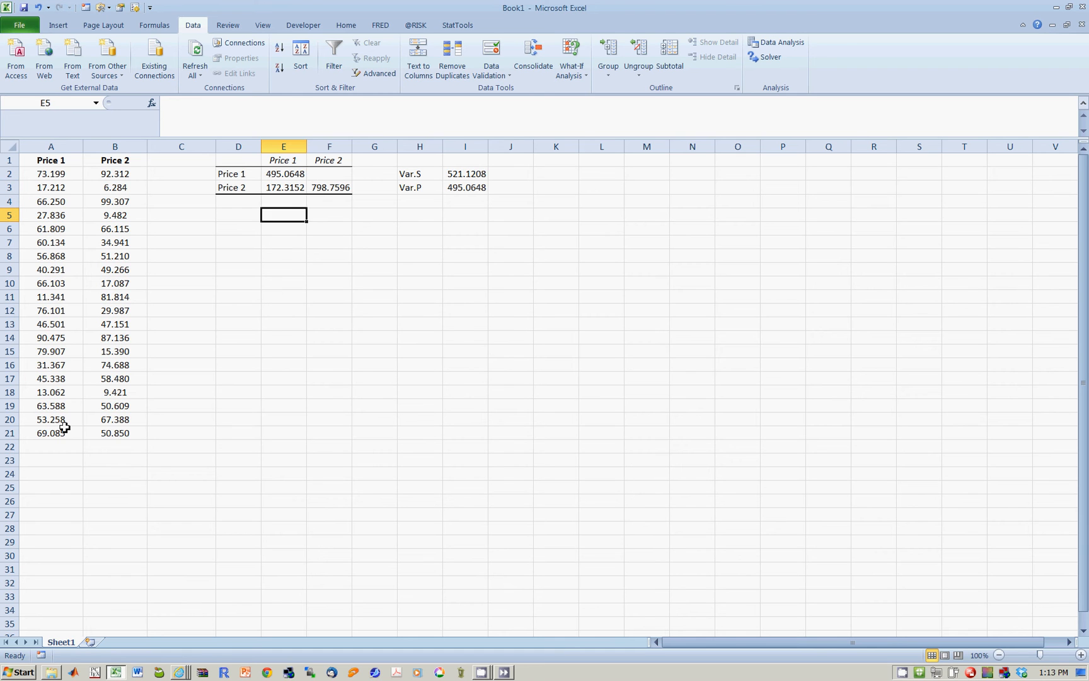
# Add the labels covar.s and covar.p in H5 and H6
pyautogui.write('=')
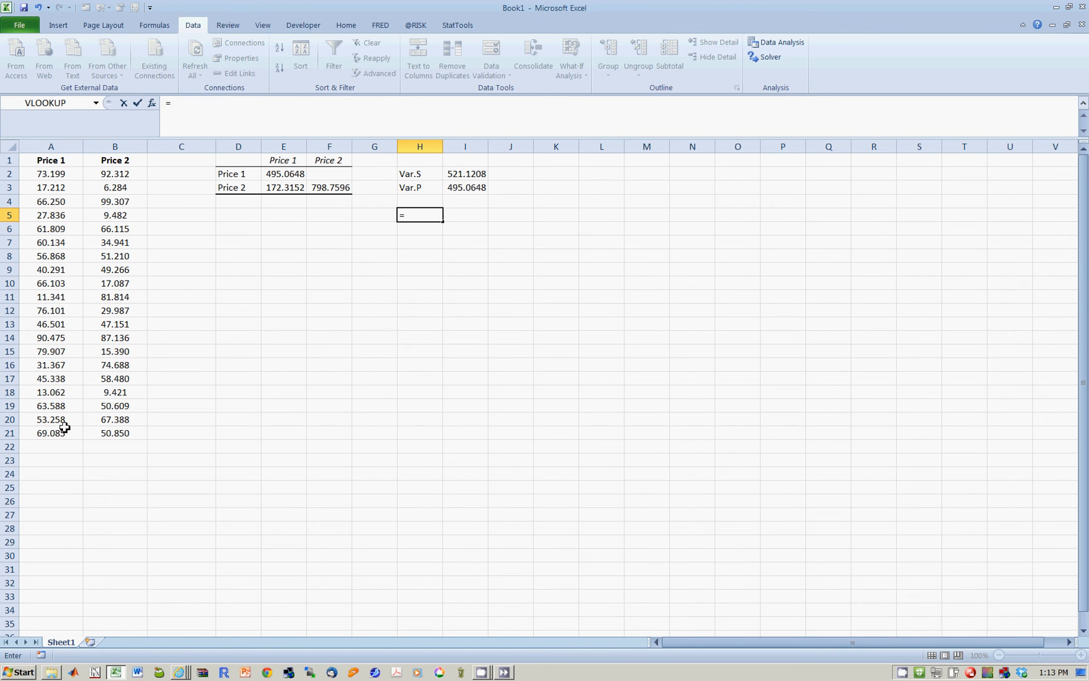
pyautogui.write('covar')
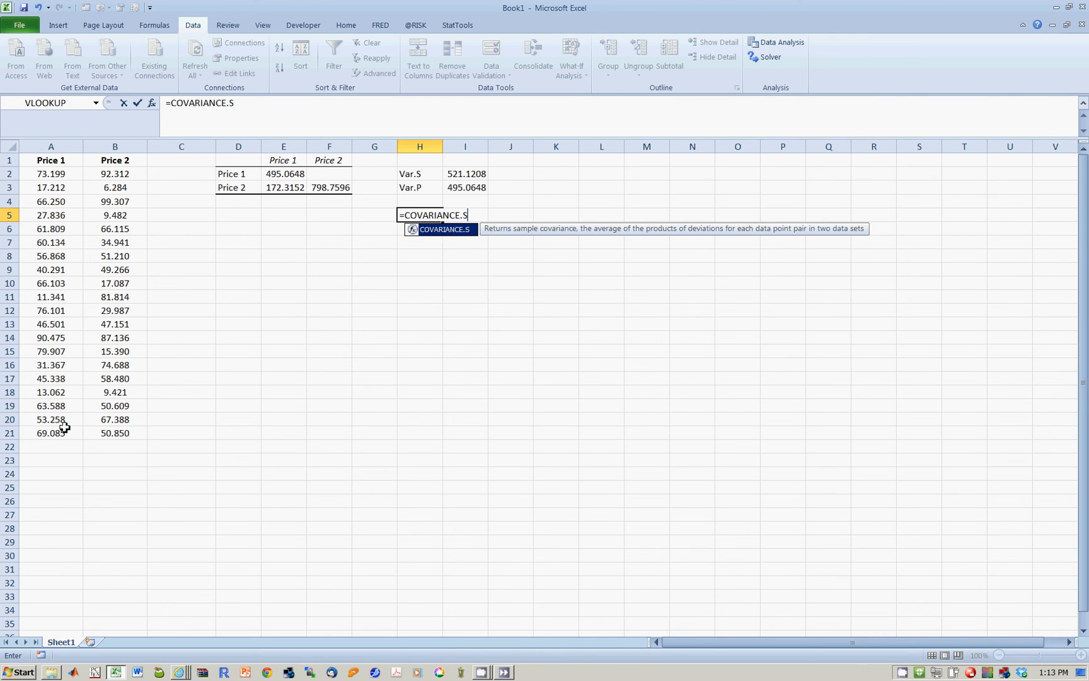
pyautogui.press('Escape')
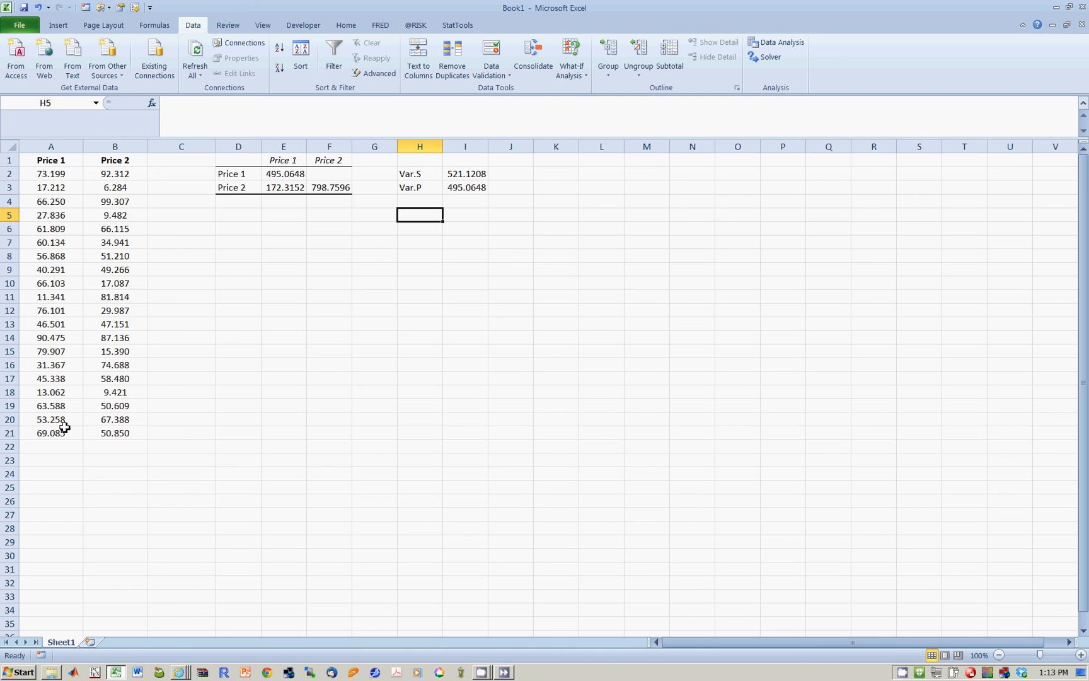
pyautogui.write('cova')
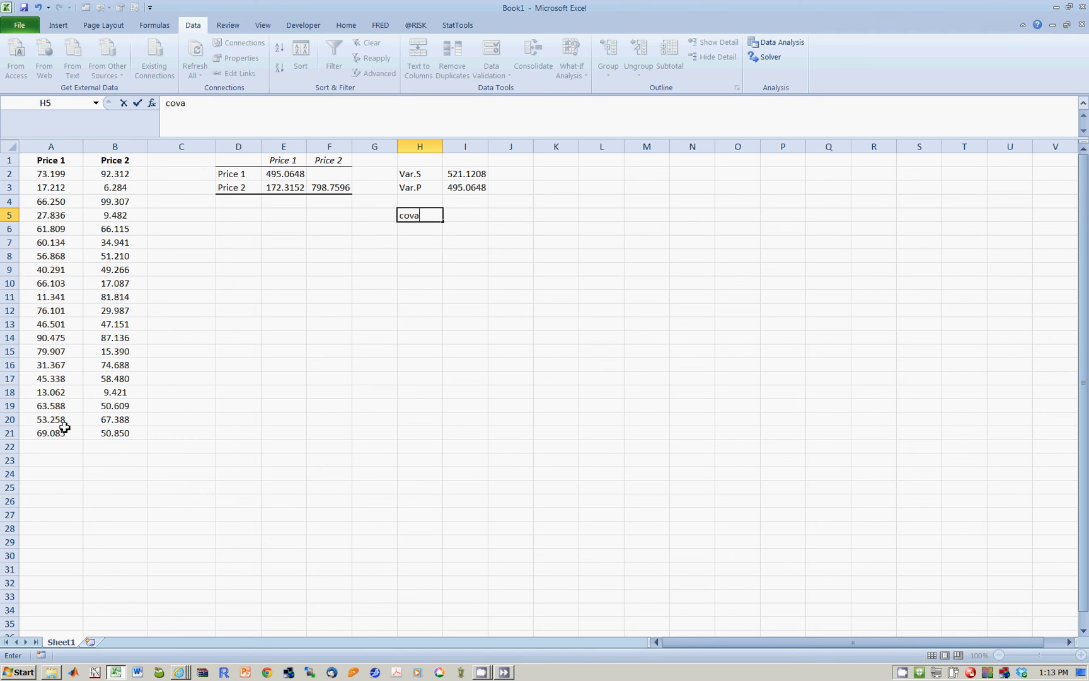
pyautogui.write('t.')
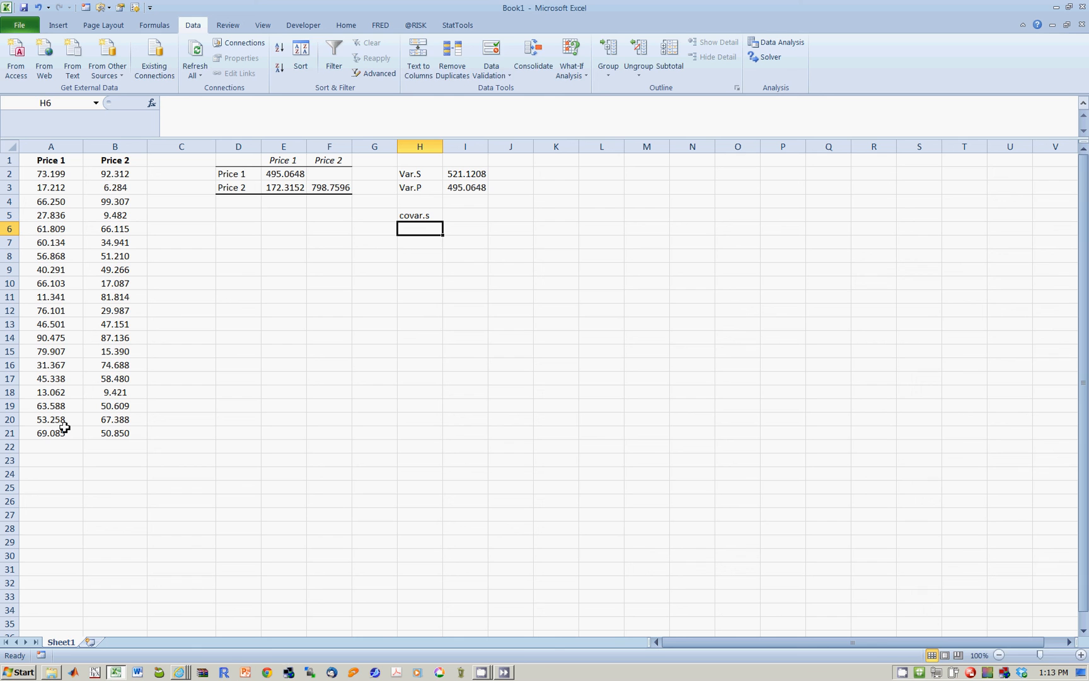
pyautogui.write('covar.p')
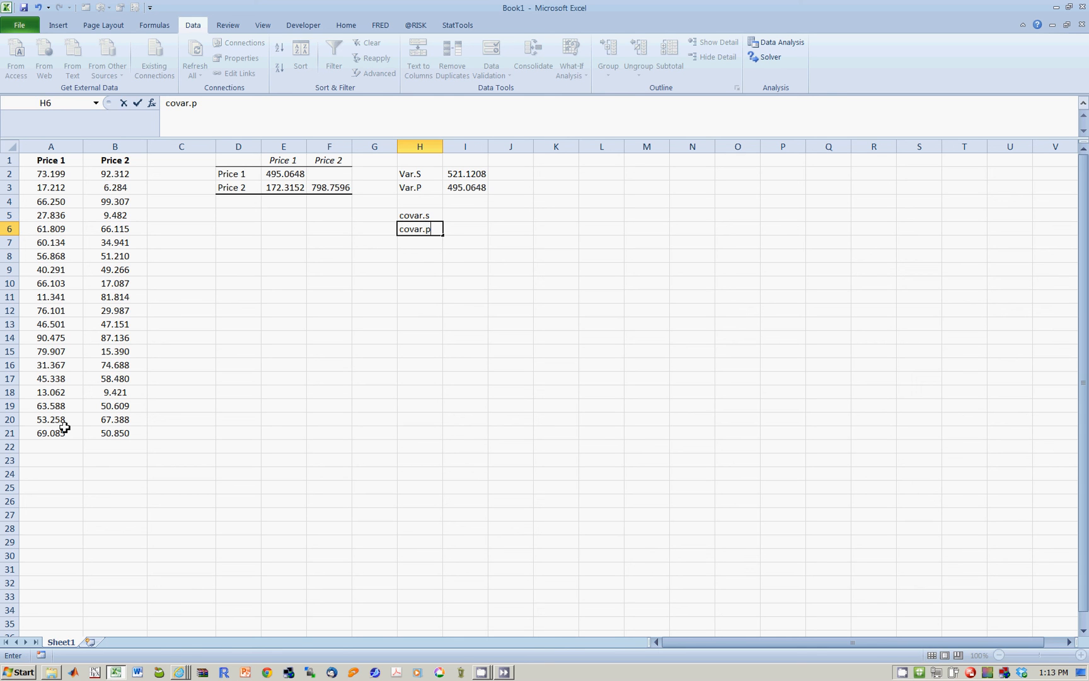
# Enter =COVARIANCE.S(A2:A21,B2:B21) in I5, giving 181.3844, and compare with the matrix
pyautogui.write('=co')
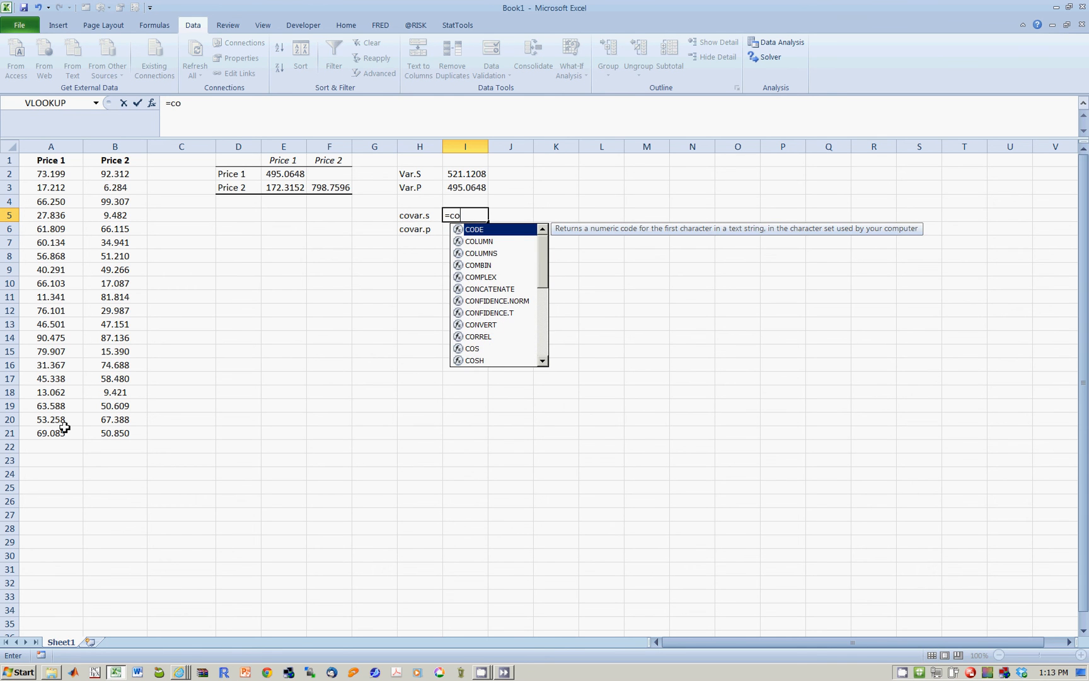
pyautogui.write('var')
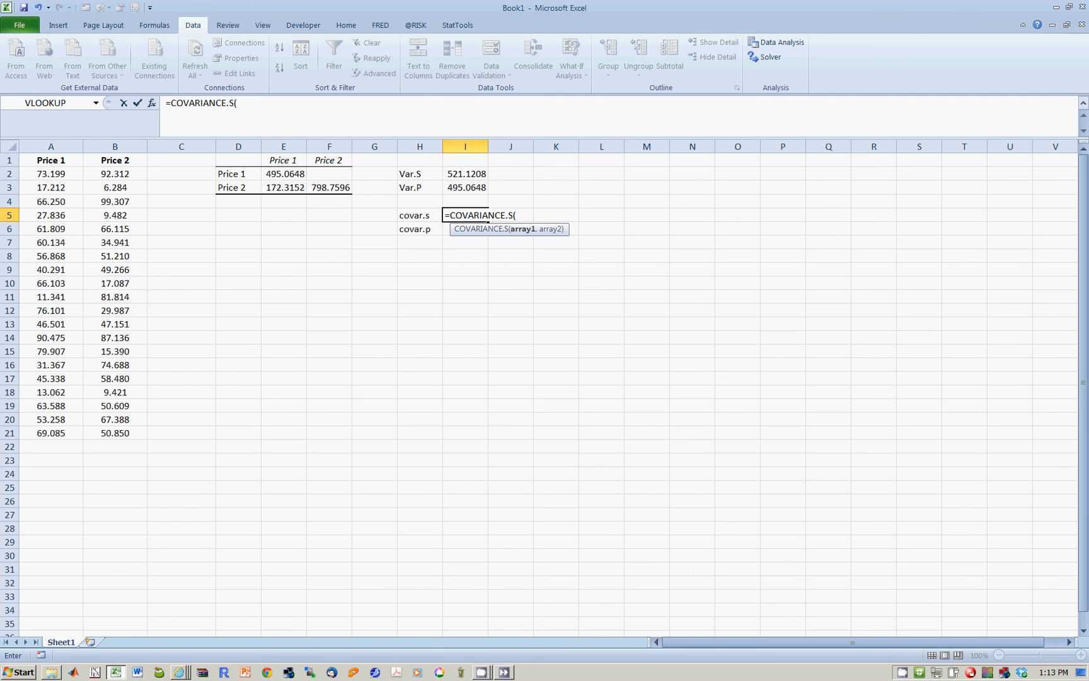
pyautogui.click(51, 173)
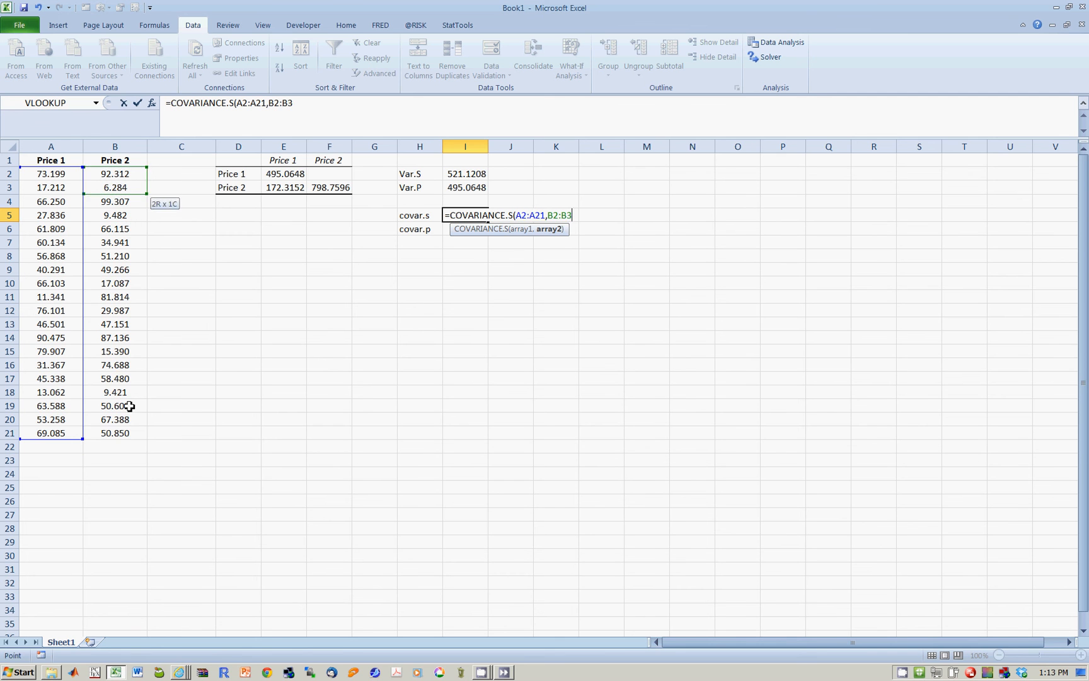
pyautogui.press('Enter')
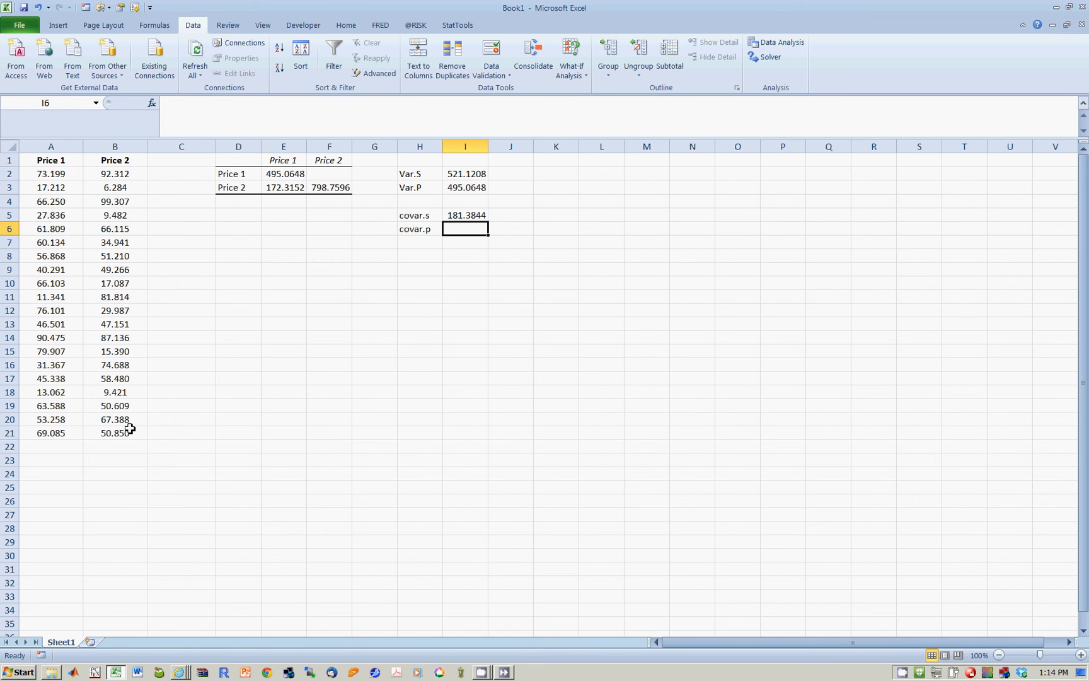
pyautogui.click(466, 215)
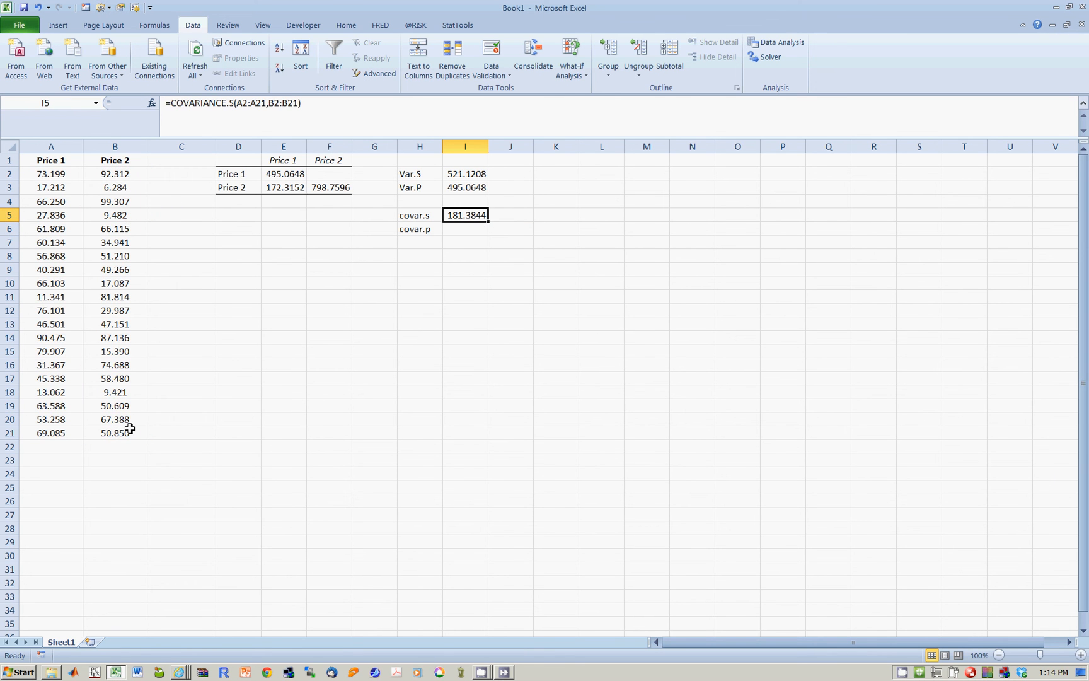
pyautogui.click(284, 187)
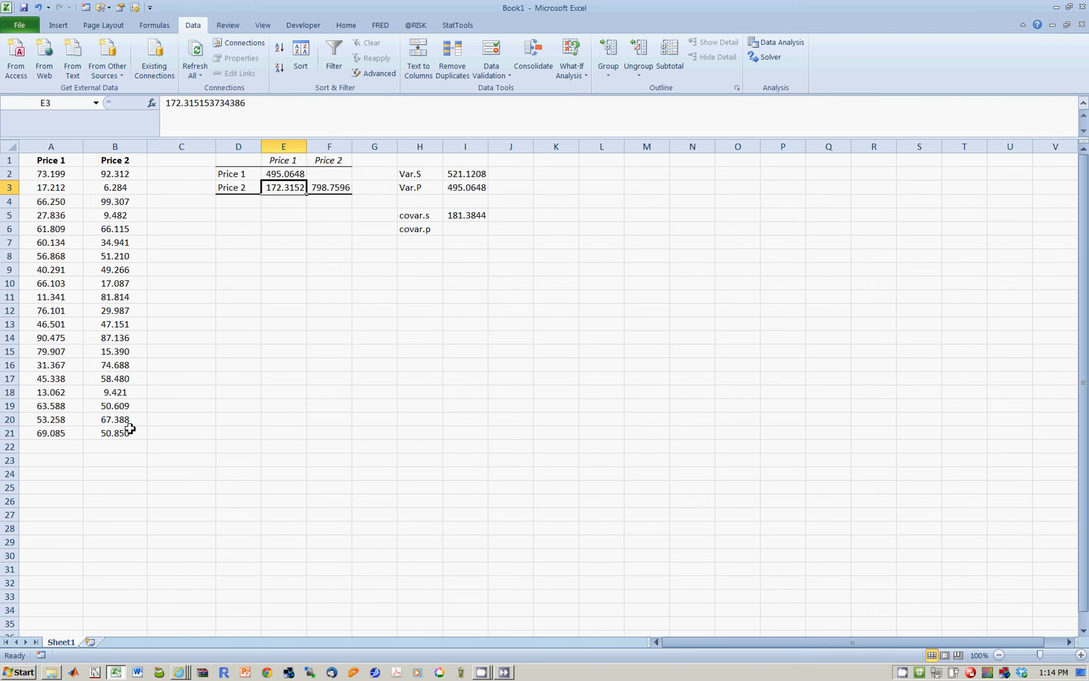
pyautogui.click(374, 215)
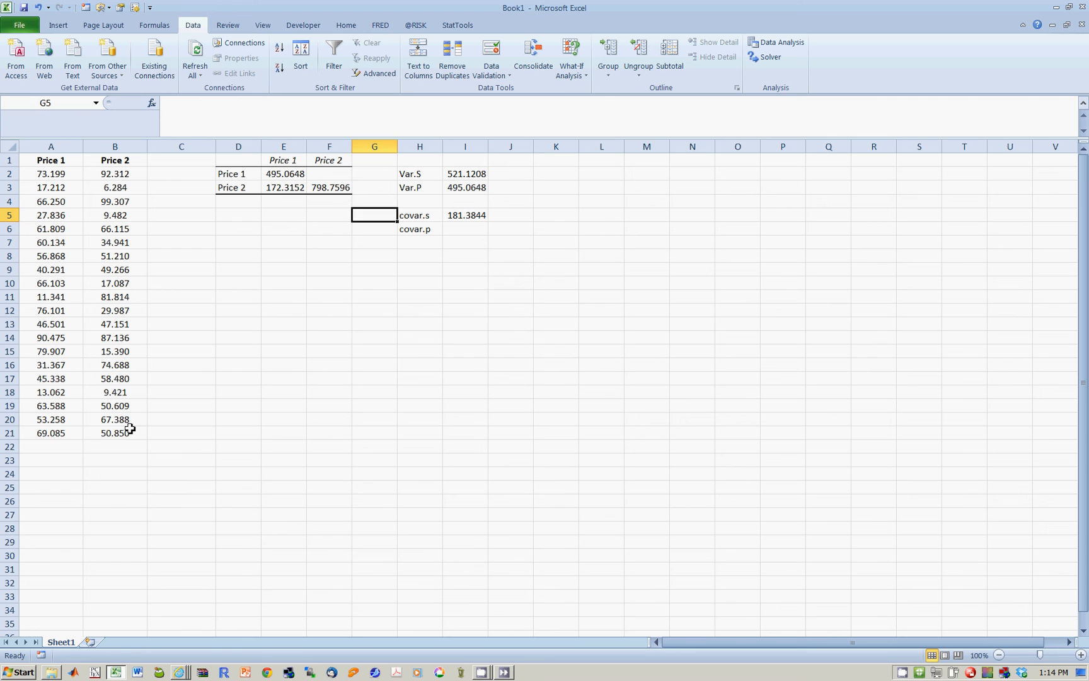
# Enter =COVARIANCE.P(A2:A21,B2:B21) in I6, returning 172.3152
pyautogui.click(464, 215)
pyautogui.write('=')
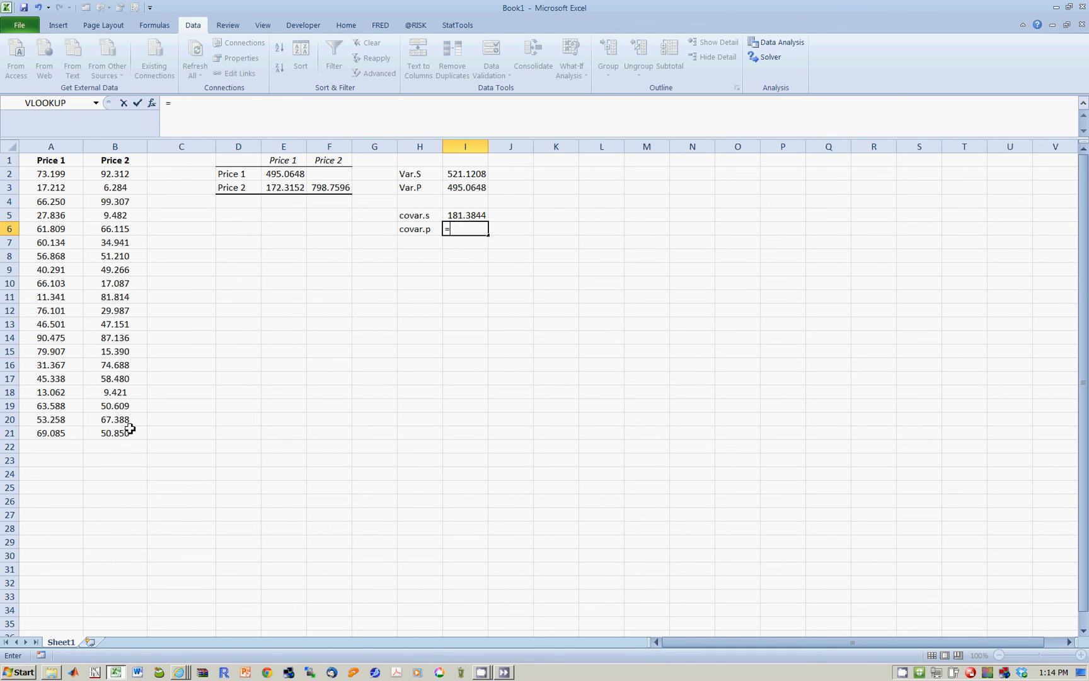
pyautogui.write('cova')
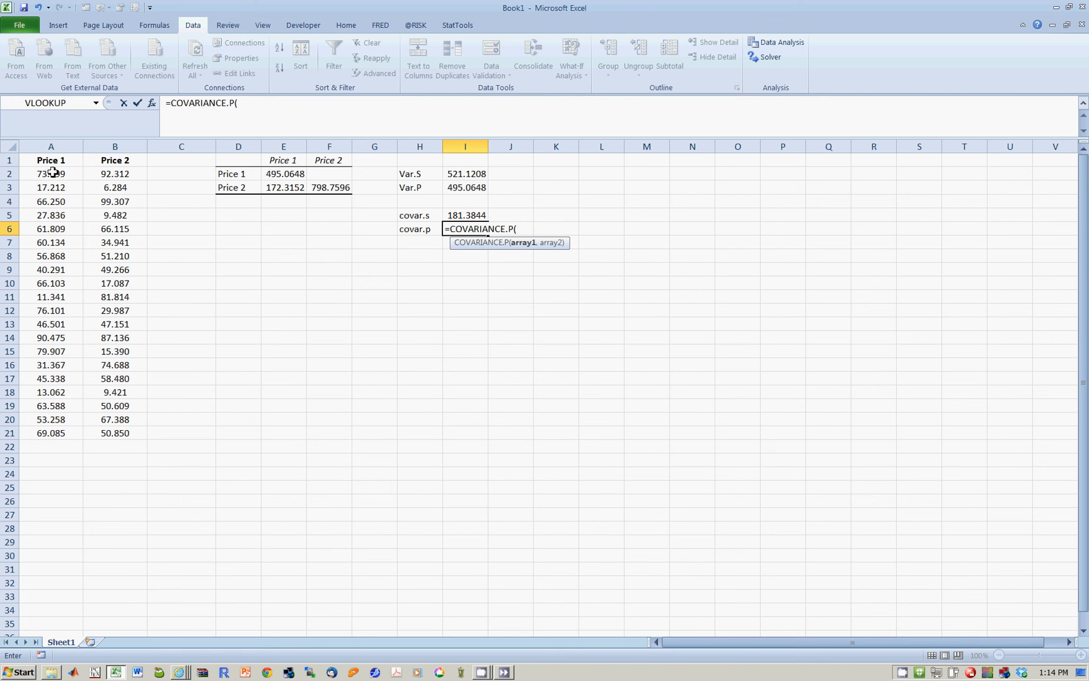
pyautogui.moveTo(50, 174); pyautogui.dragTo(50, 188)
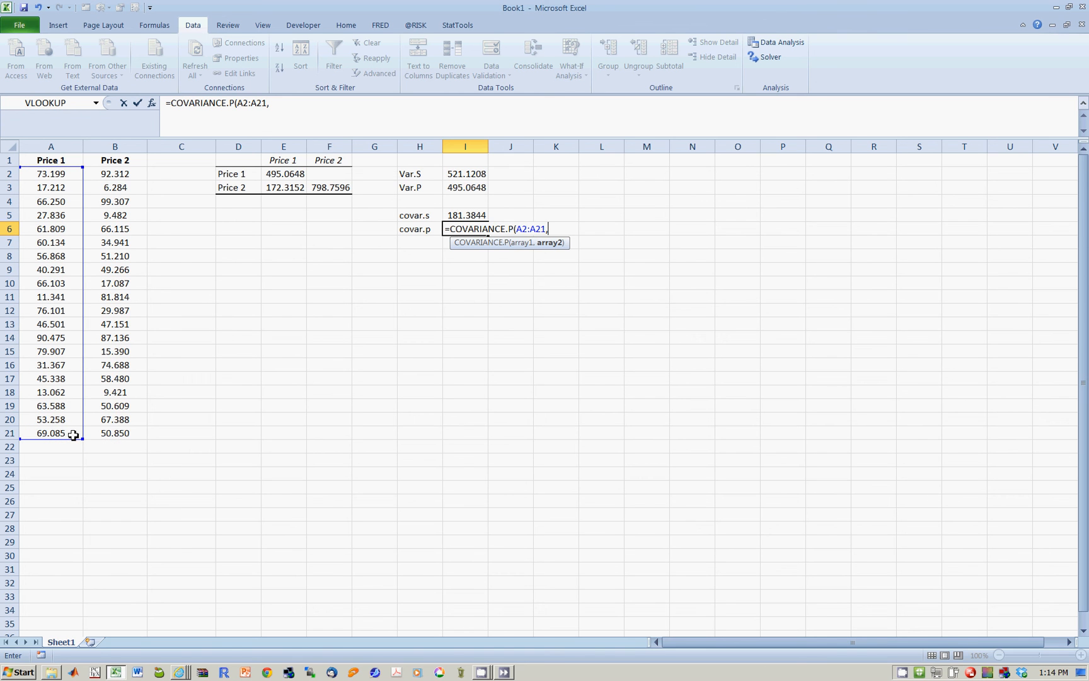
pyautogui.click(115, 174)
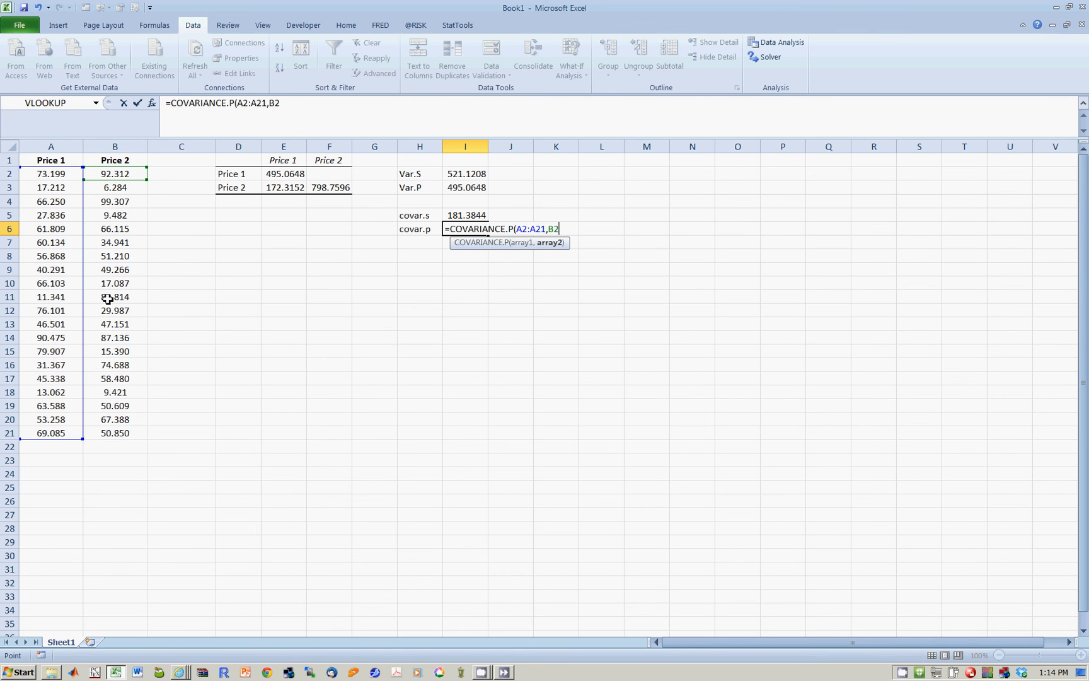
pyautogui.moveTo(115, 174); pyautogui.dragTo(115, 433)
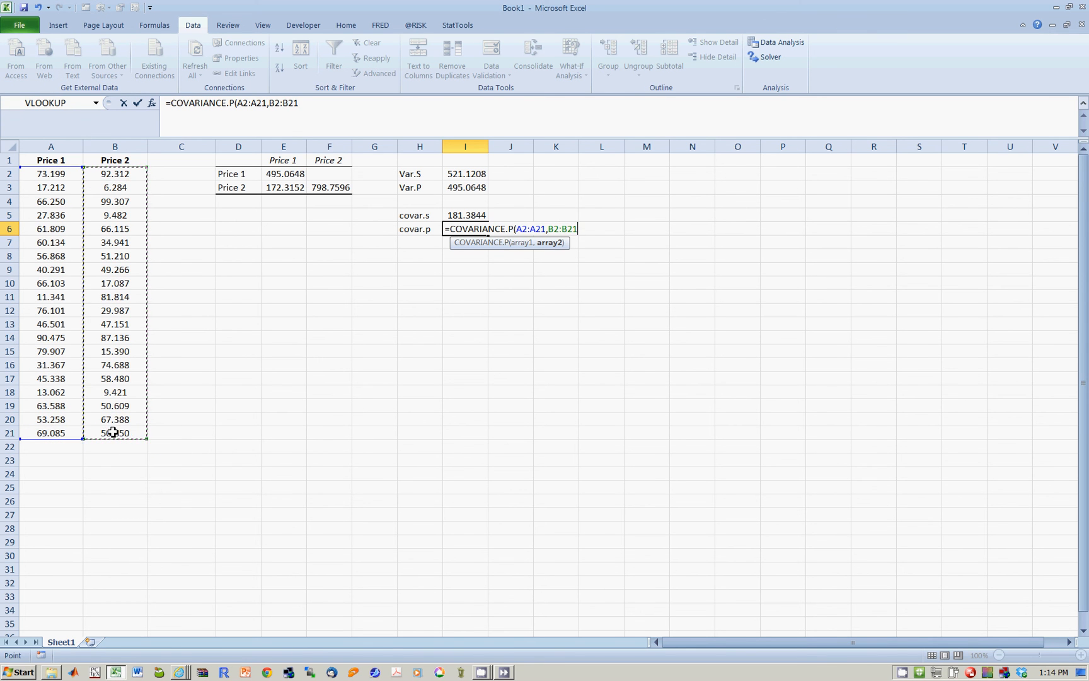
pyautogui.press('Enter')
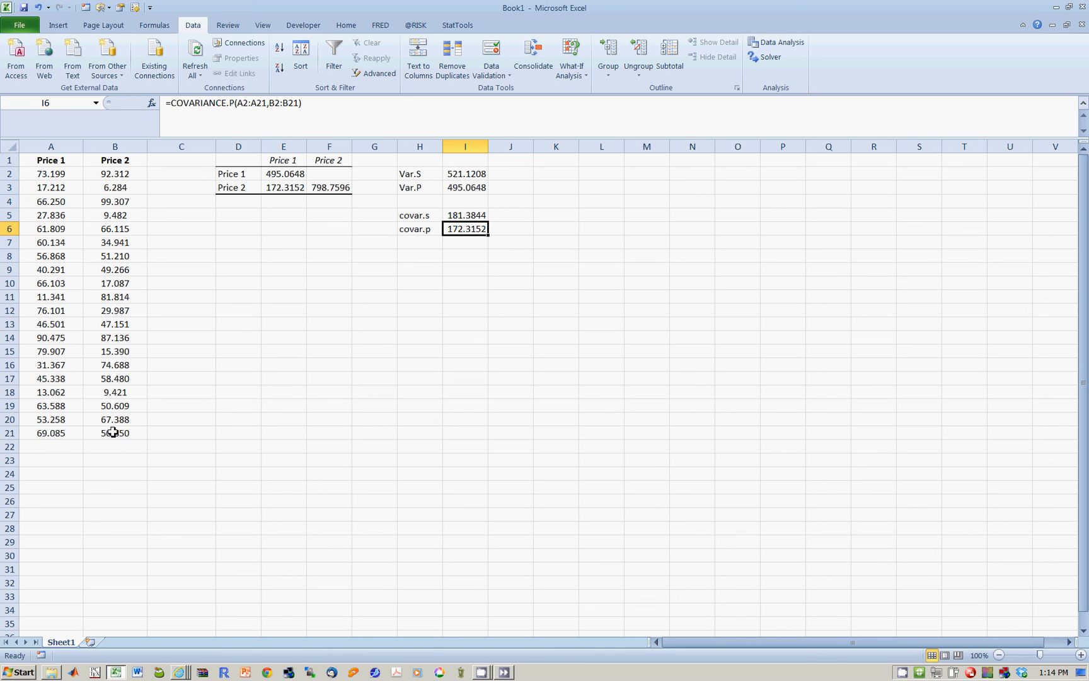
pyautogui.click(283, 187)
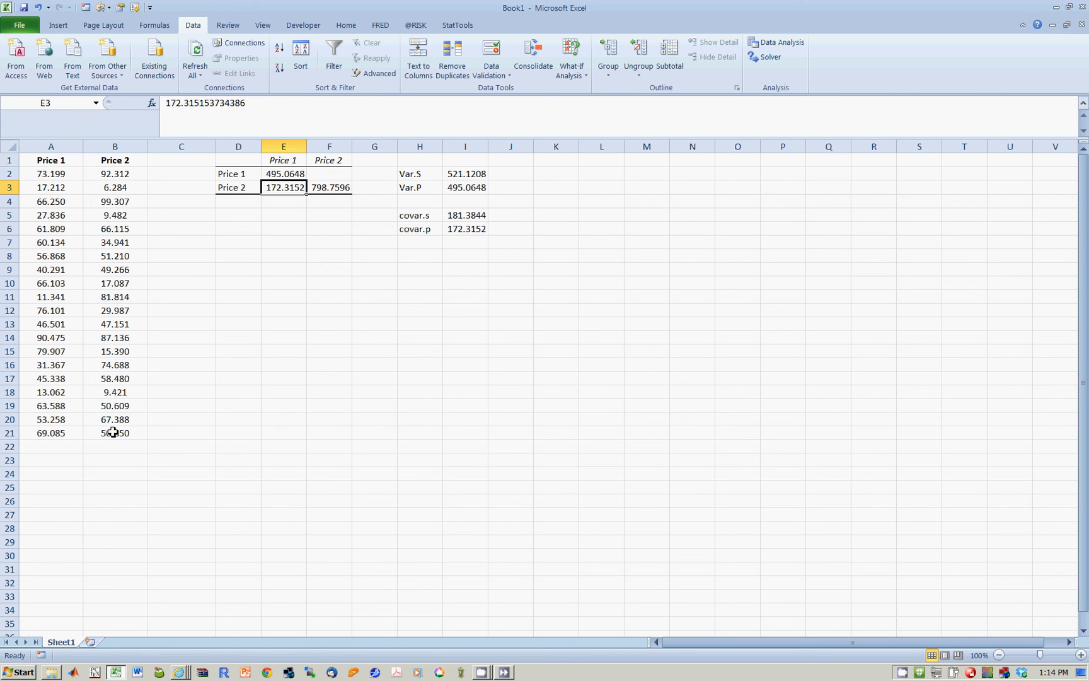
pyautogui.moveTo(289, 160)
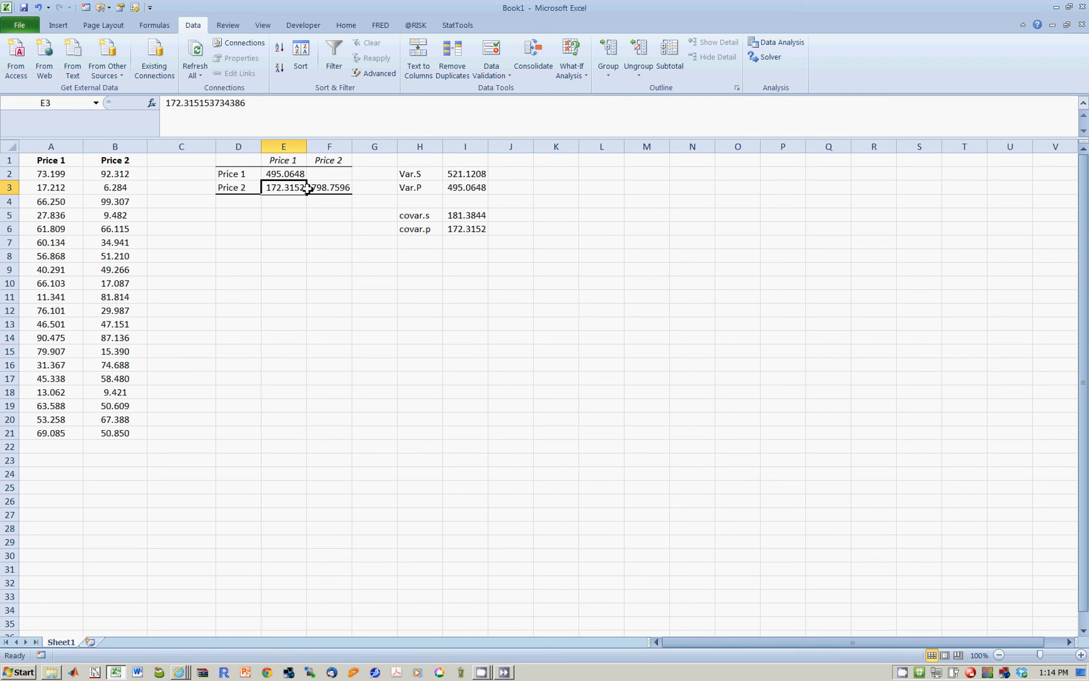
# Set F2 to =E3 so the matrix's upper-right cell shows 172.3152
pyautogui.click(329, 173)
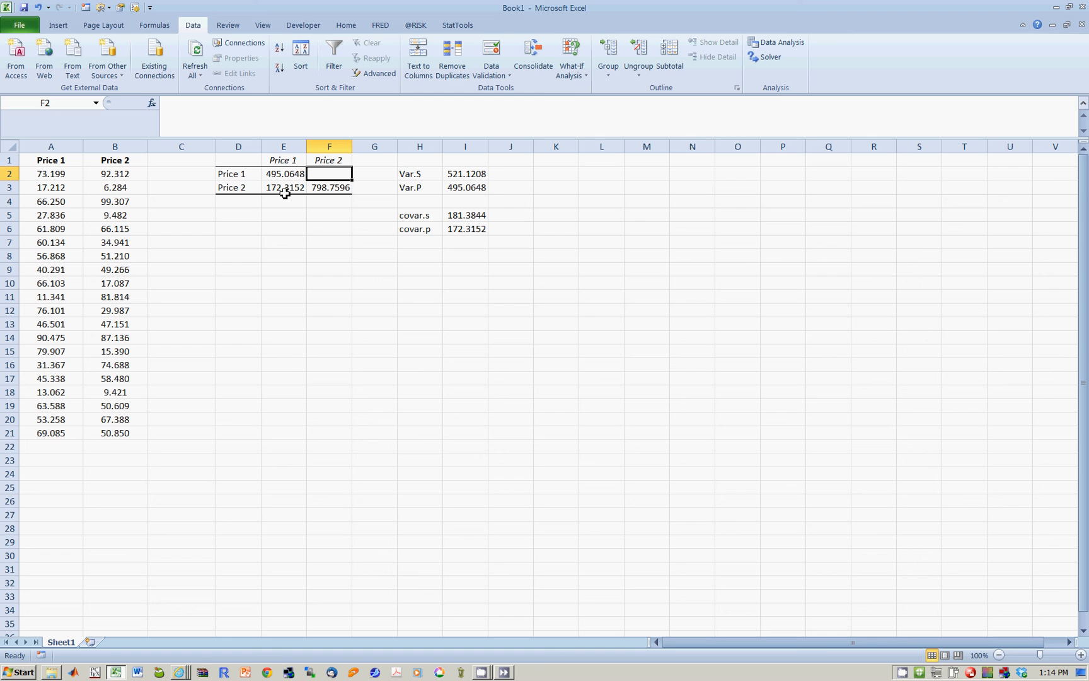
pyautogui.moveTo(231, 173)
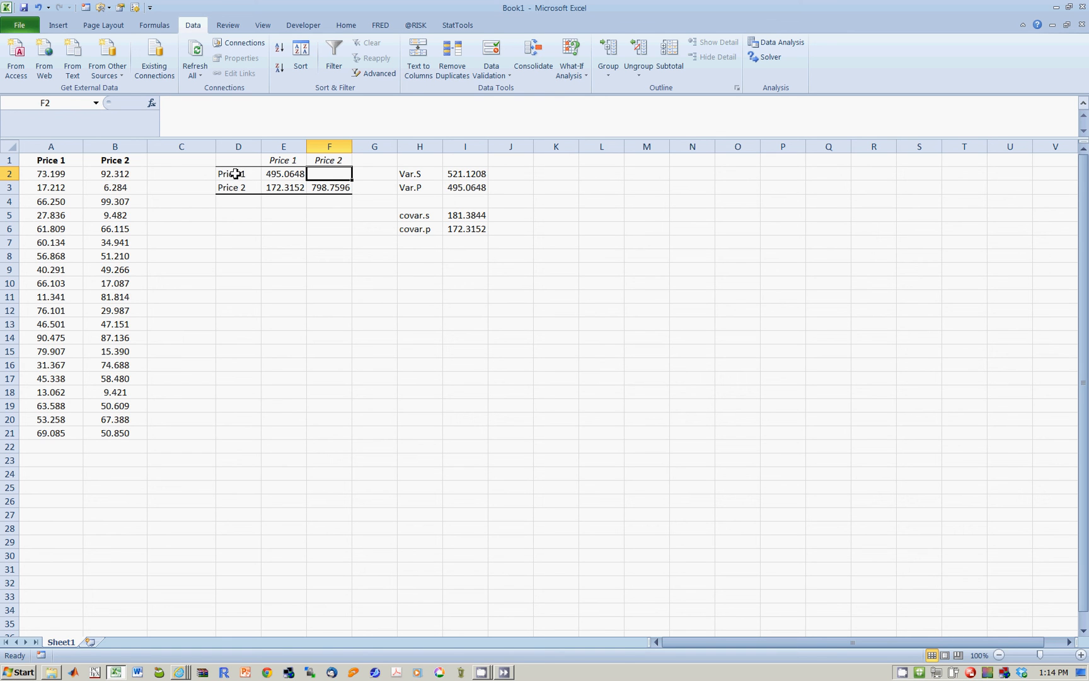
pyautogui.write('=')
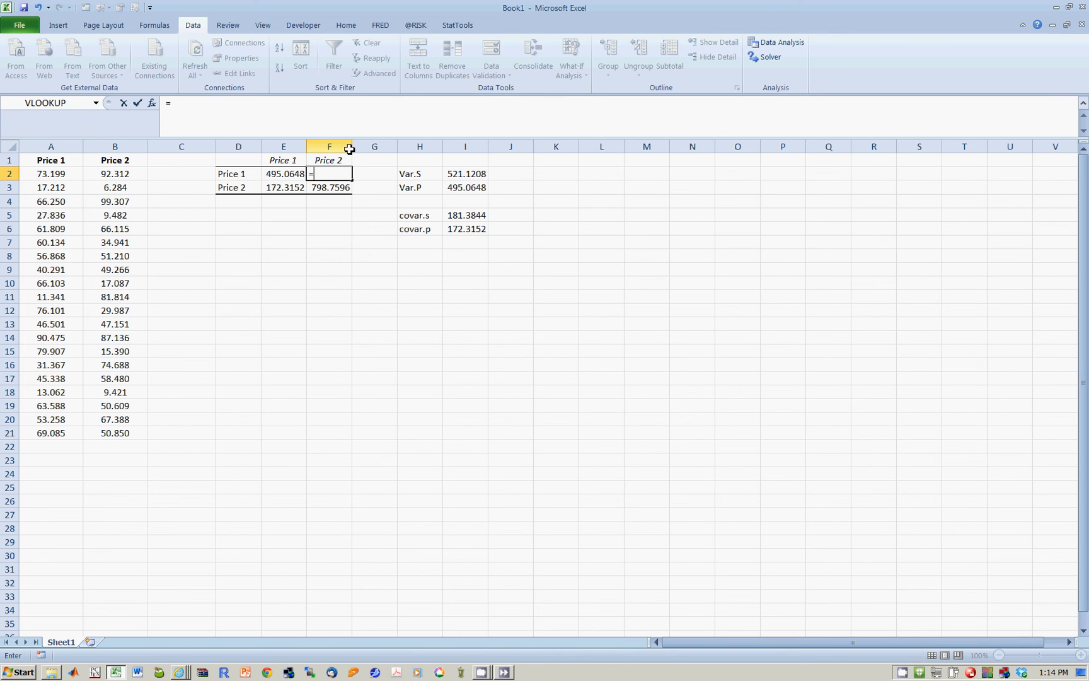
pyautogui.click(283, 187)
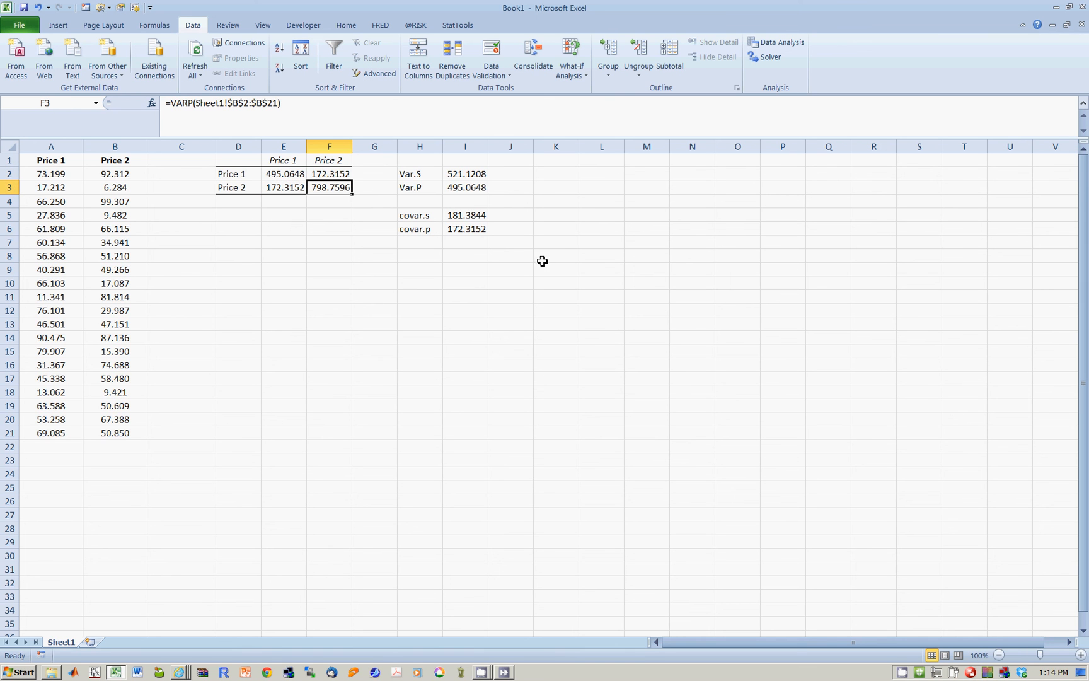
pyautogui.click(238, 256)
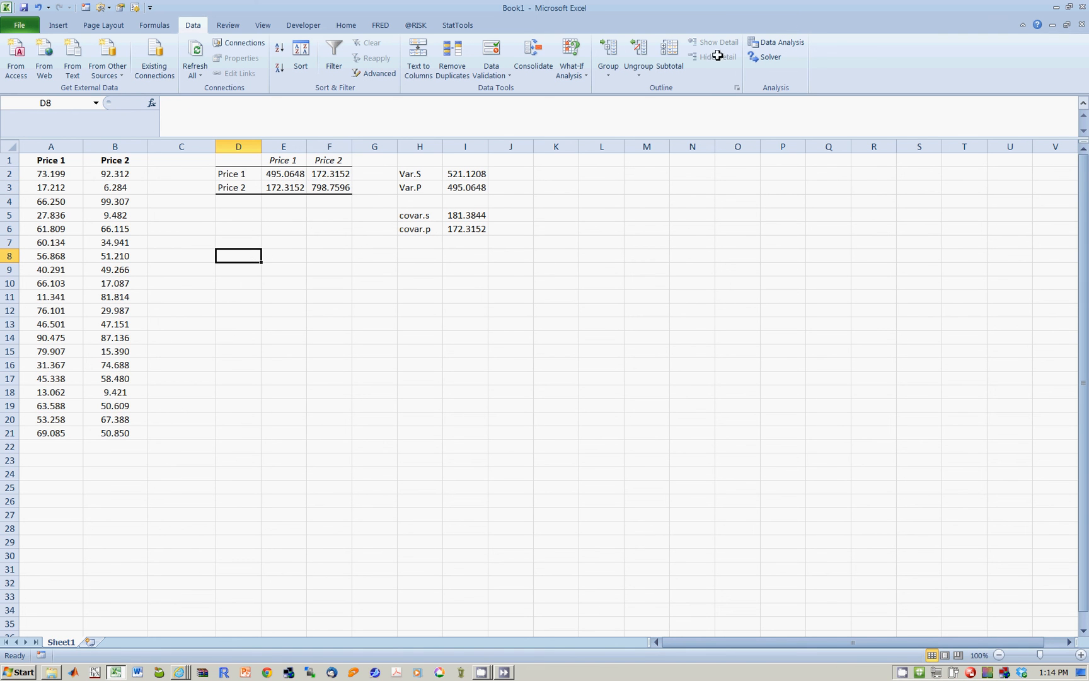
# Run Data Analysis Correlation on $A$1:$B$21 with labels, output at $D$6, giving 0.274021
pyautogui.click(781, 42)
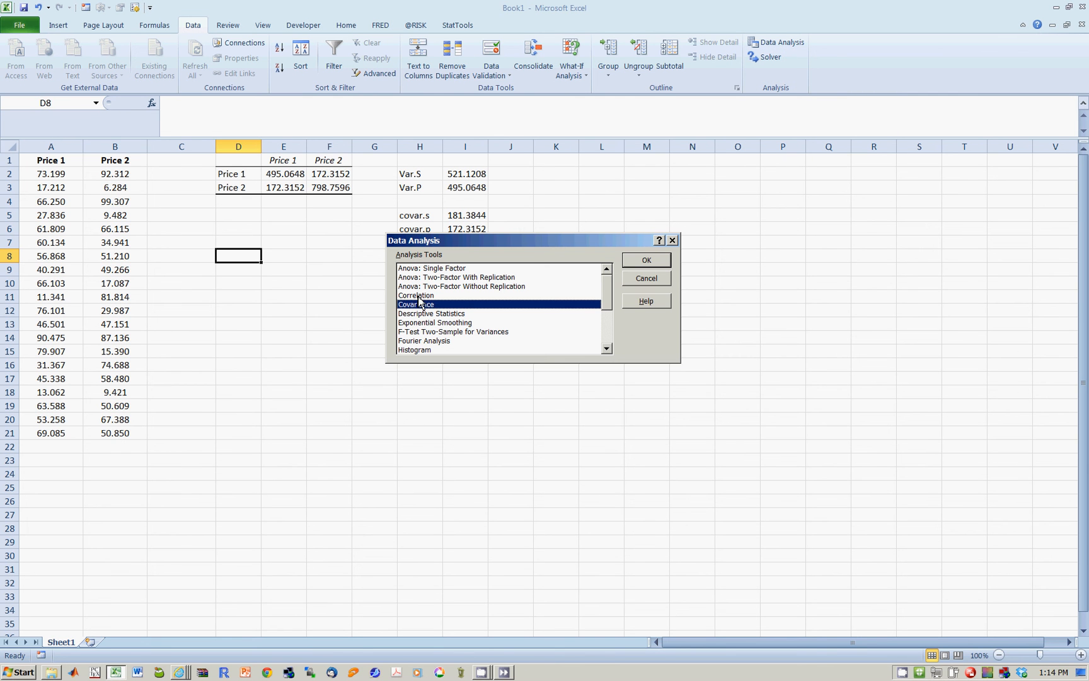
pyautogui.click(646, 259)
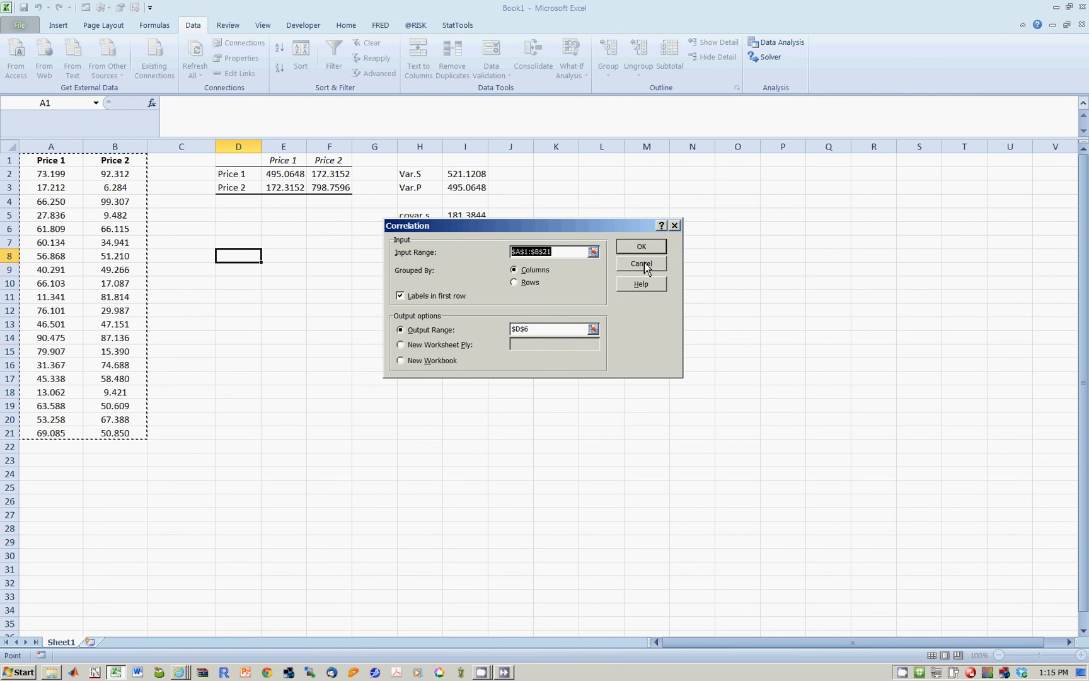
pyautogui.moveTo(148, 416)
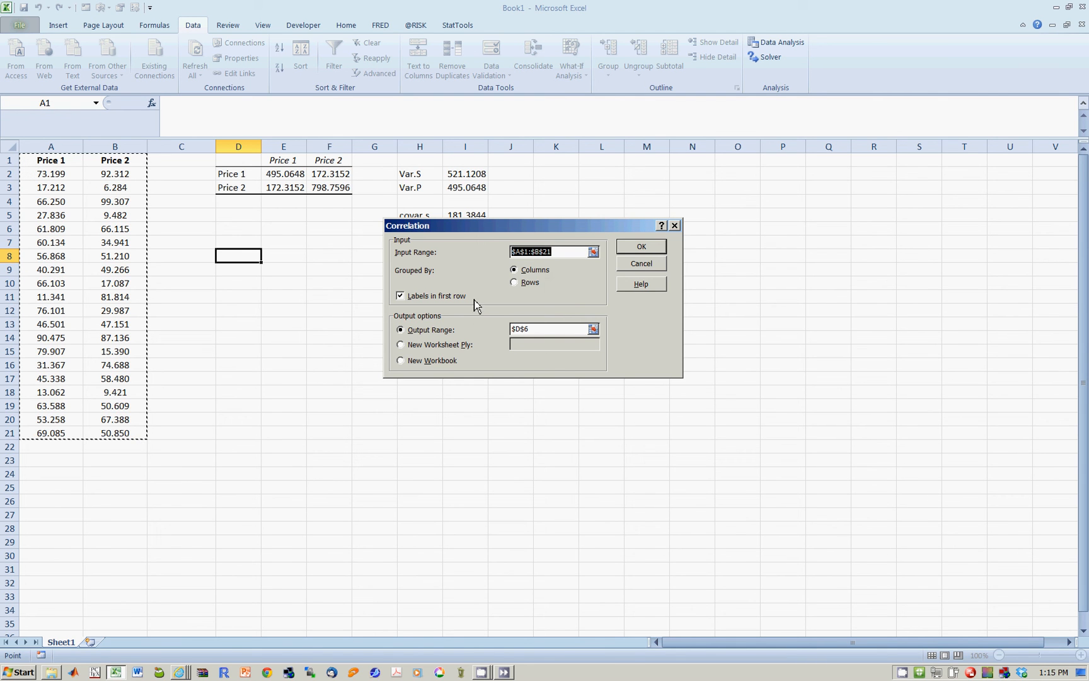
pyautogui.moveTo(229, 183)
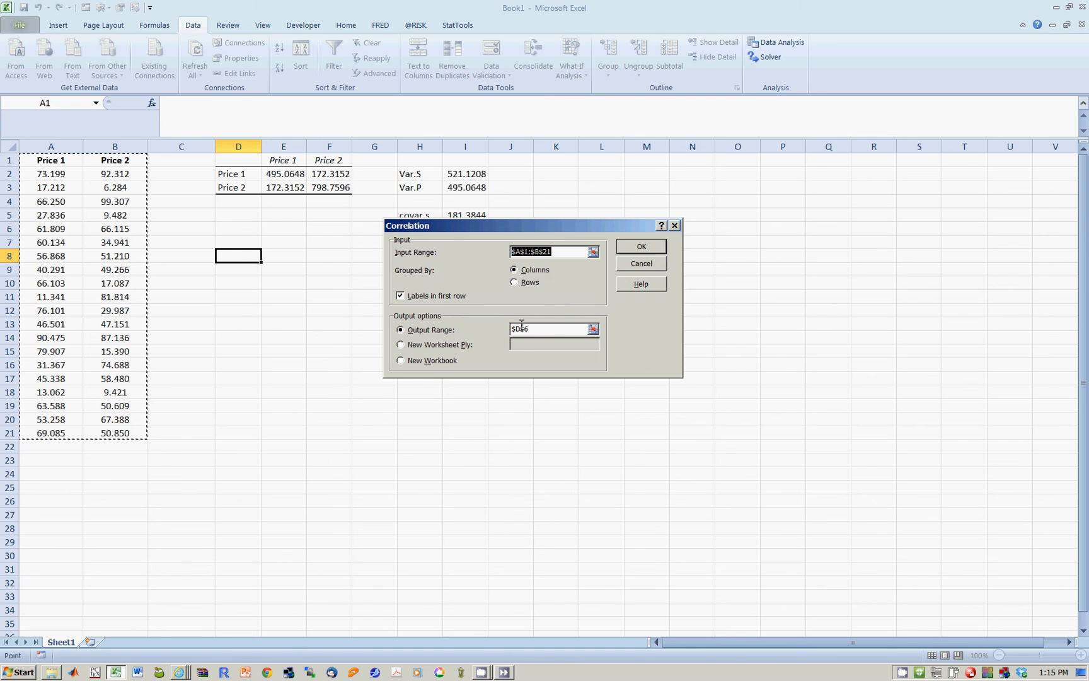
pyautogui.click(641, 246)
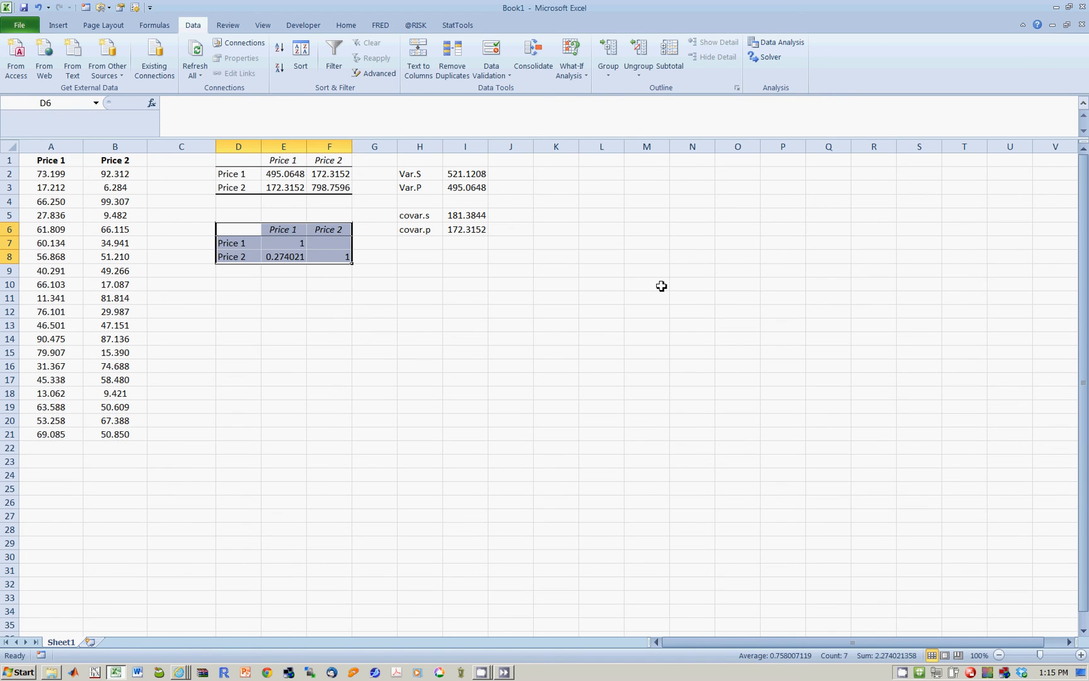
pyautogui.click(464, 338)
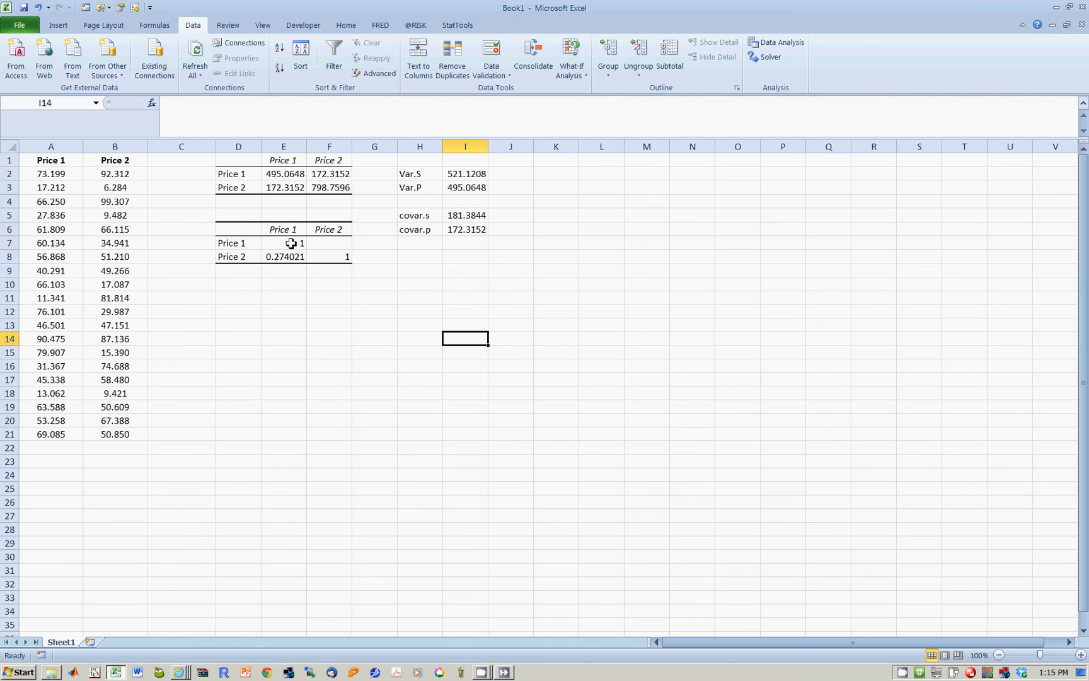
pyautogui.moveTo(275, 282)
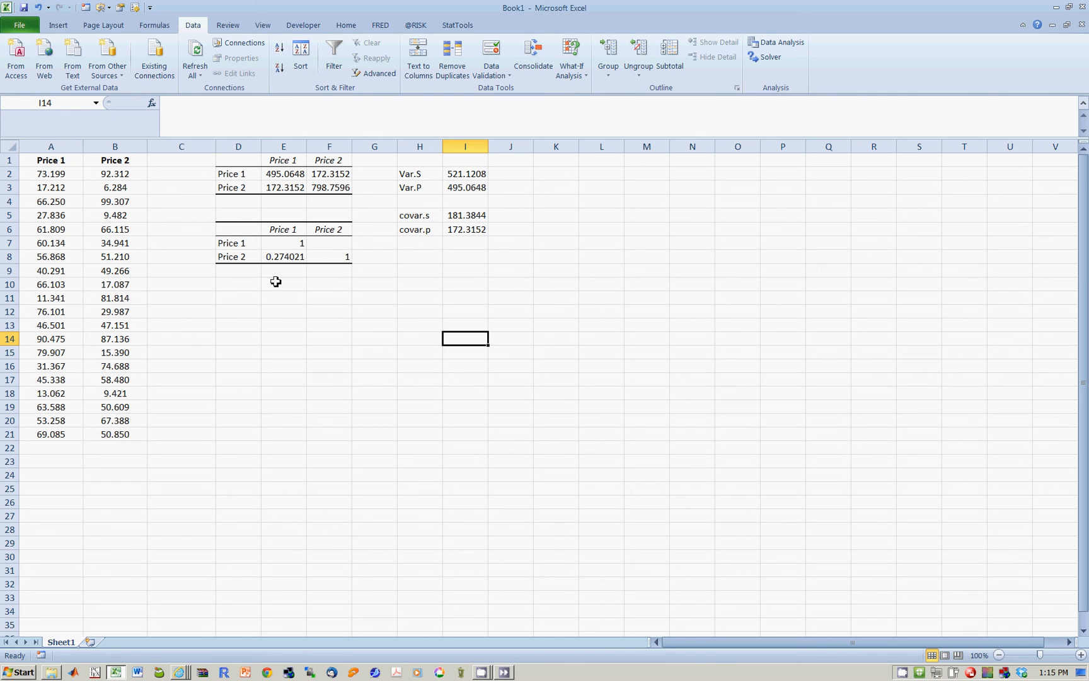
pyautogui.moveTo(407, 278)
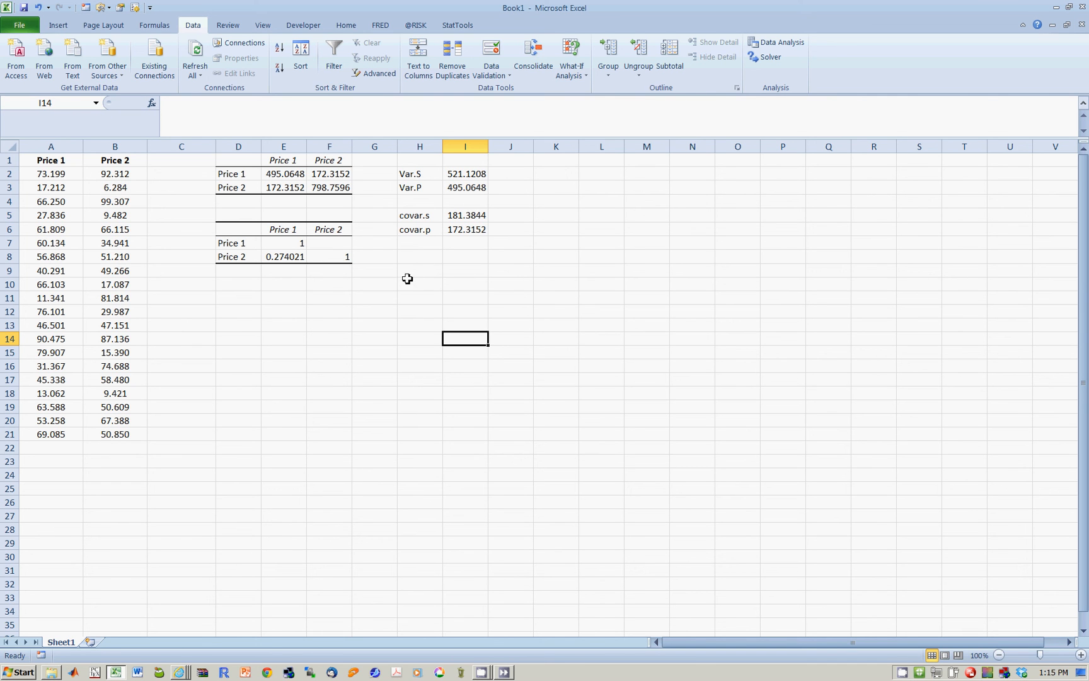
pyautogui.moveTo(415, 277)
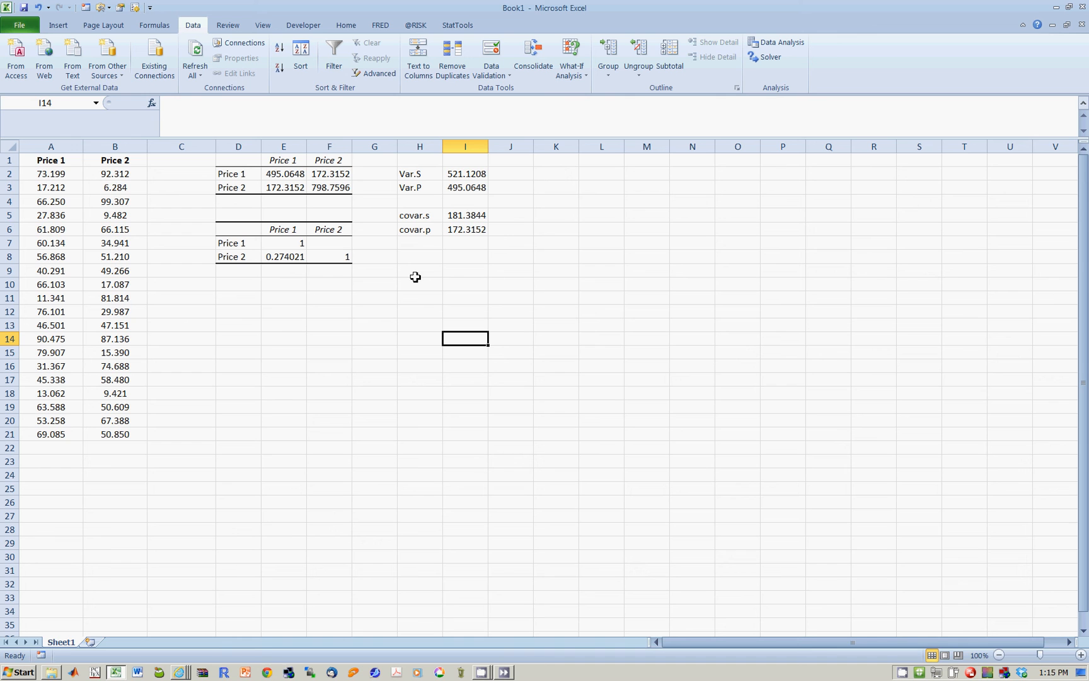
pyautogui.moveTo(418, 274)
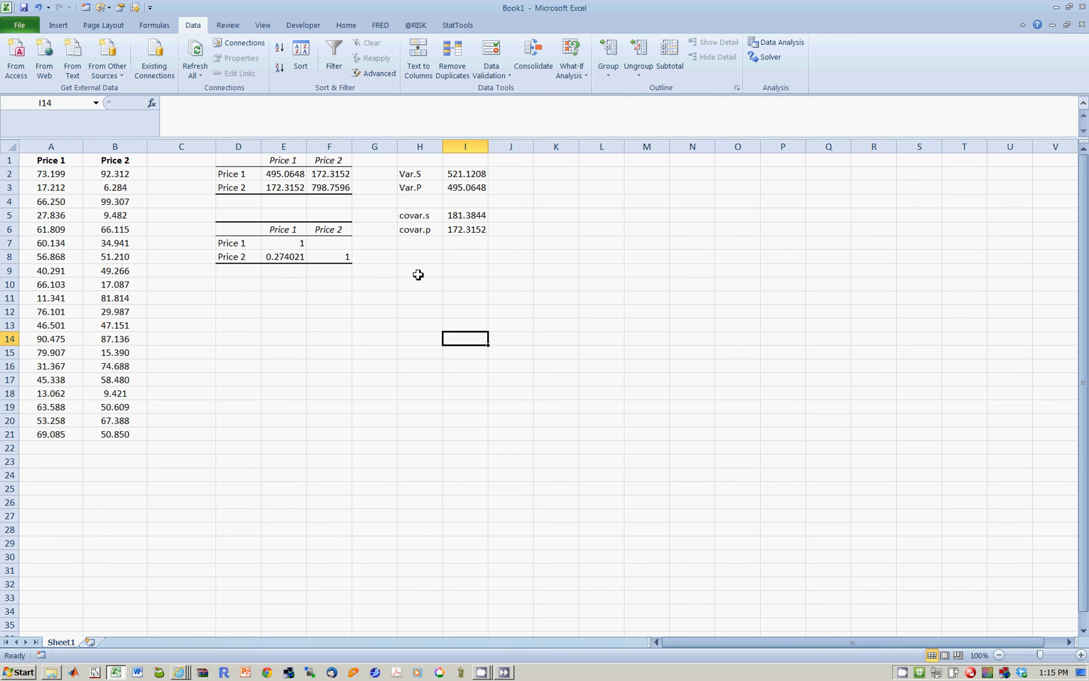
pyautogui.click(420, 272)
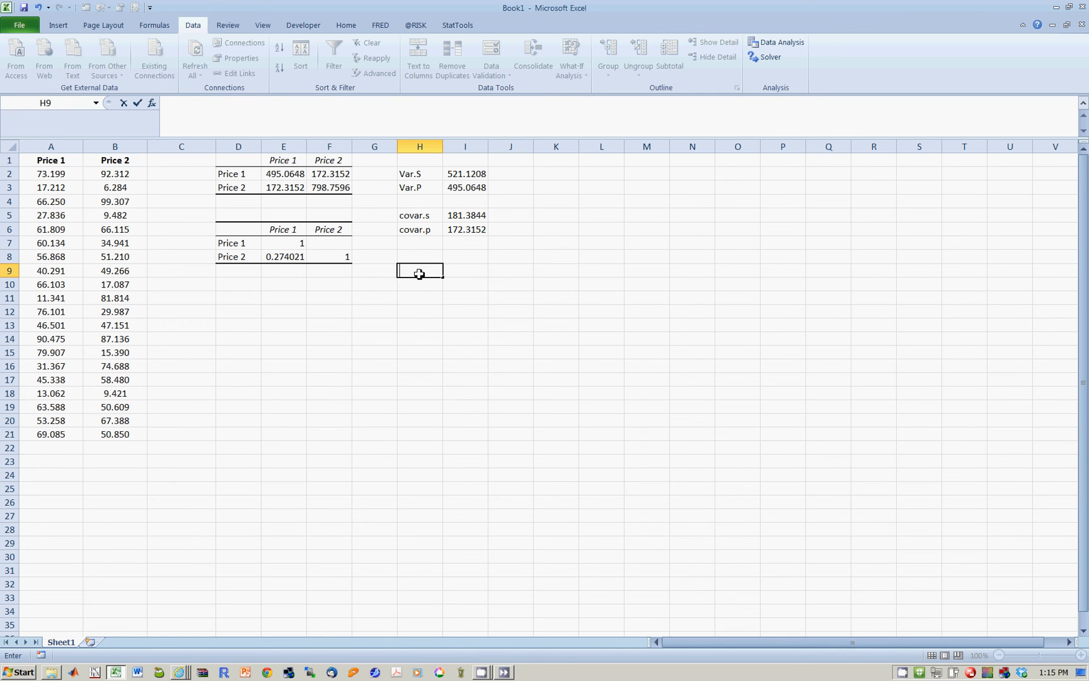
# Label H9 'Correl' and enter =CORREL(A2:A21,B2:B21) in I9, returning 0.274021
pyautogui.write('Coorel')
pyautogui.click(465, 271)
pyautogui.write('=')
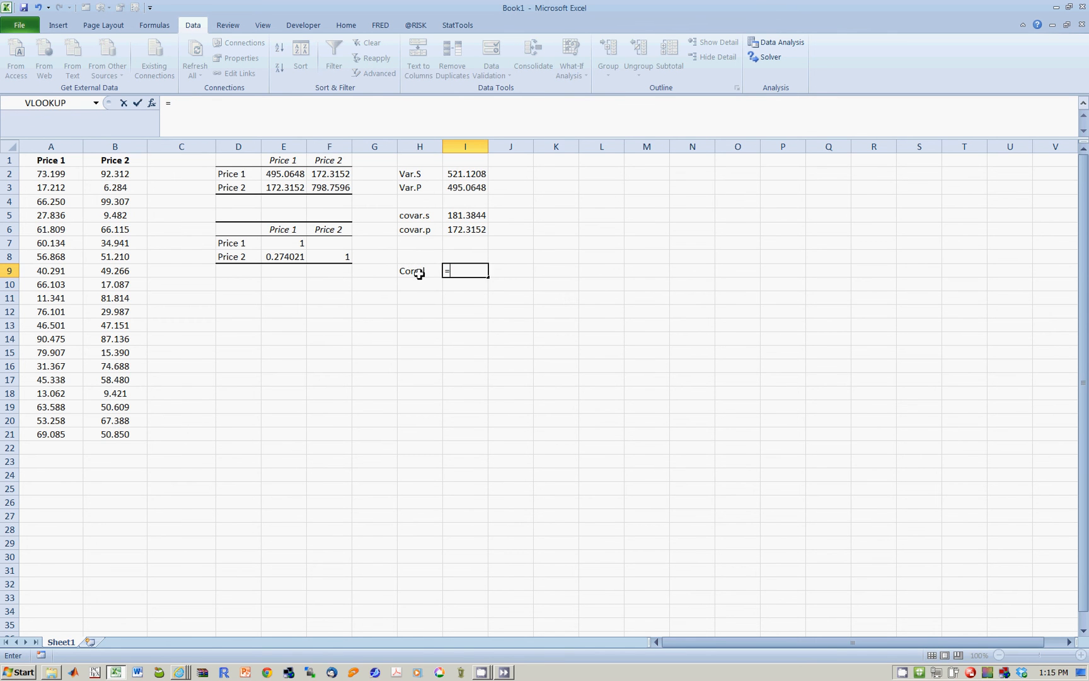
pyautogui.write('cor')
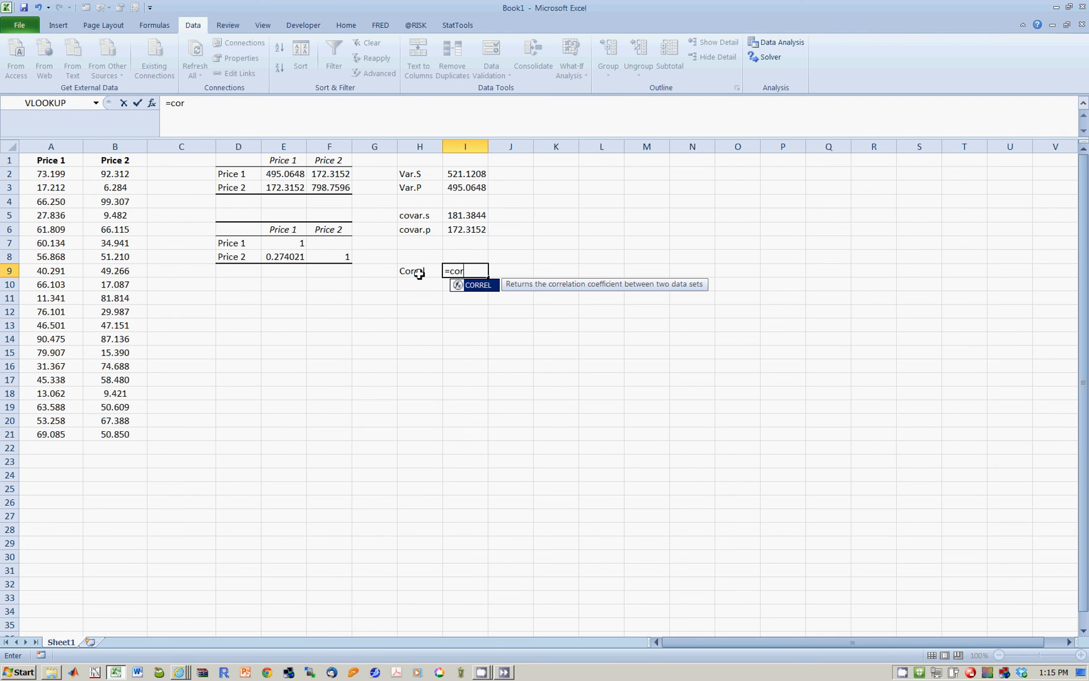
pyautogui.write('REL(')
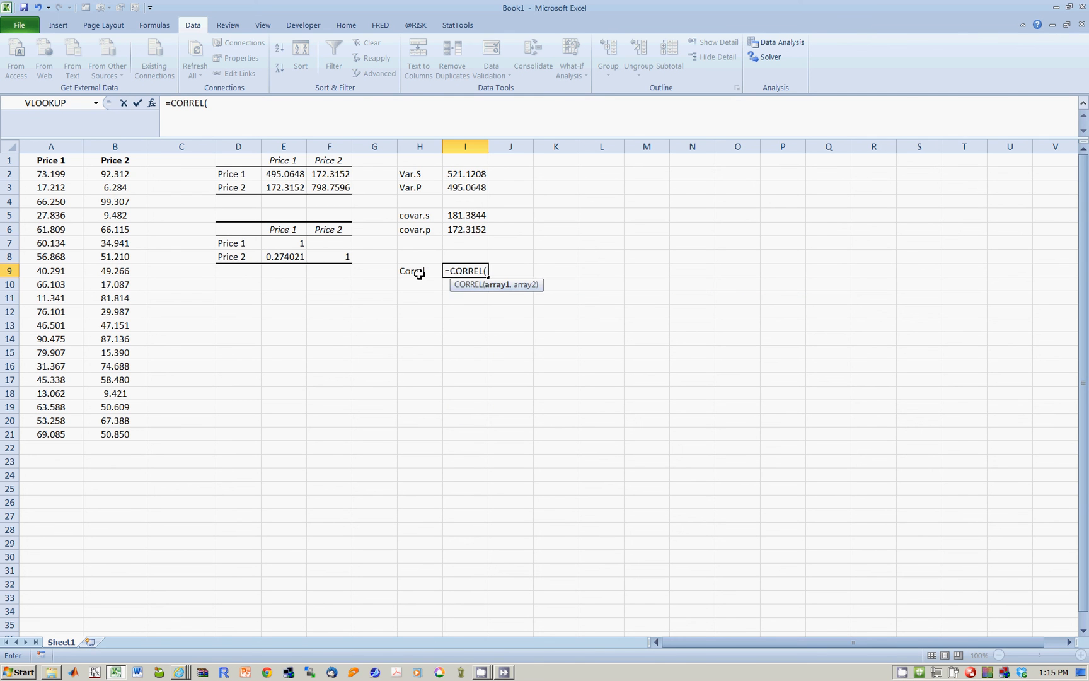
pyautogui.moveTo(315, 212)
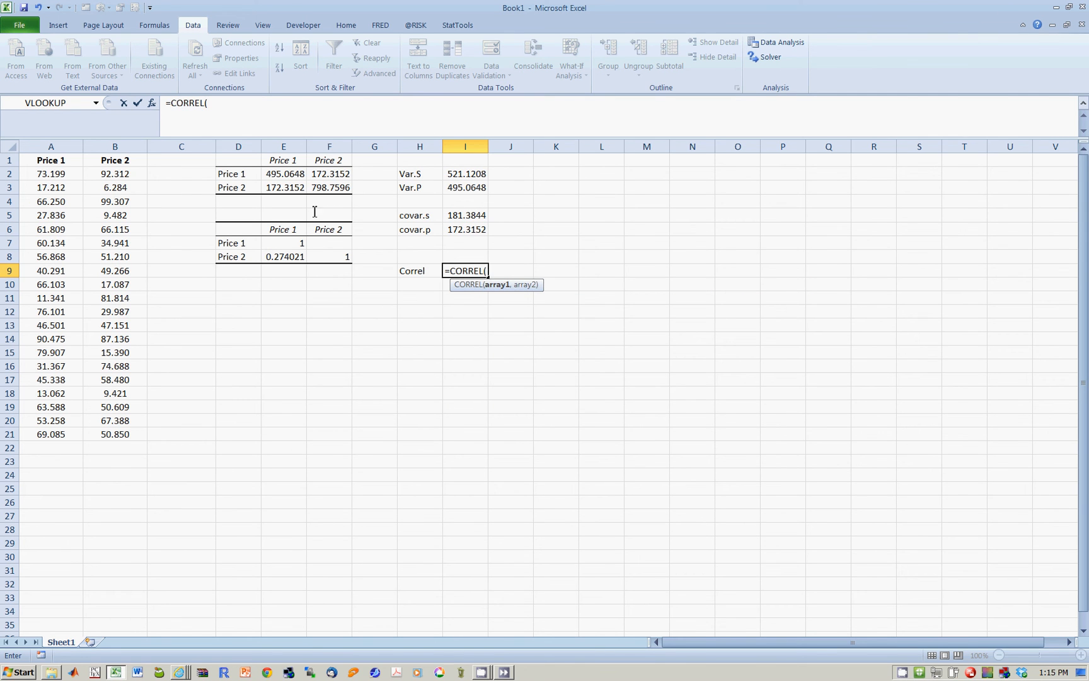
pyautogui.moveTo(50, 174); pyautogui.dragTo(50, 434)
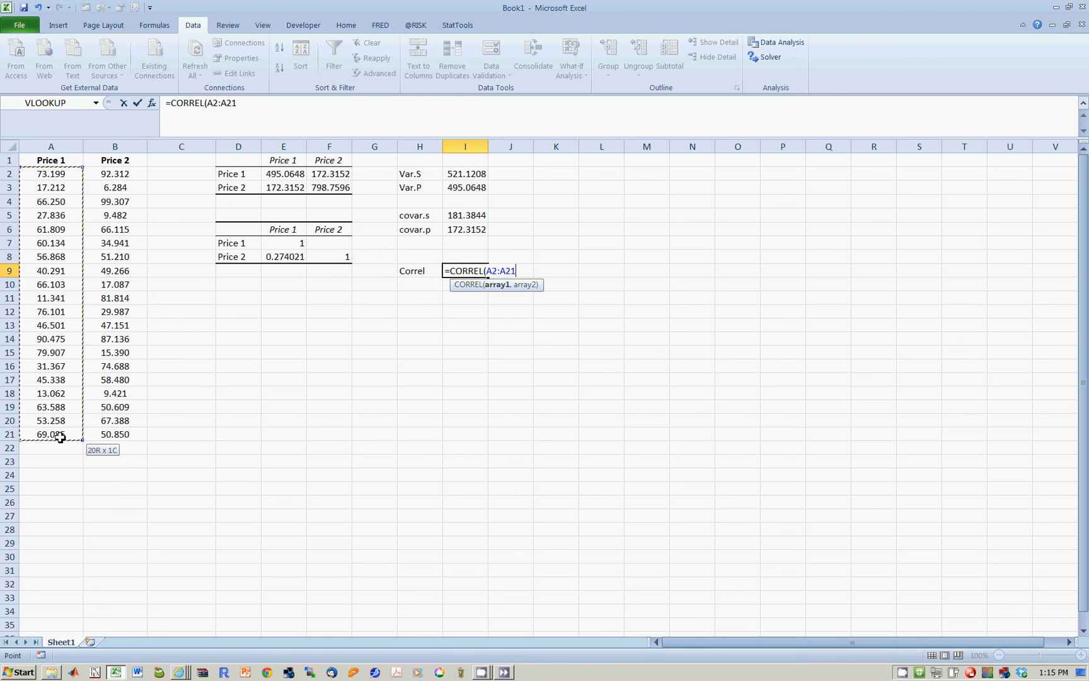
pyautogui.write(',')
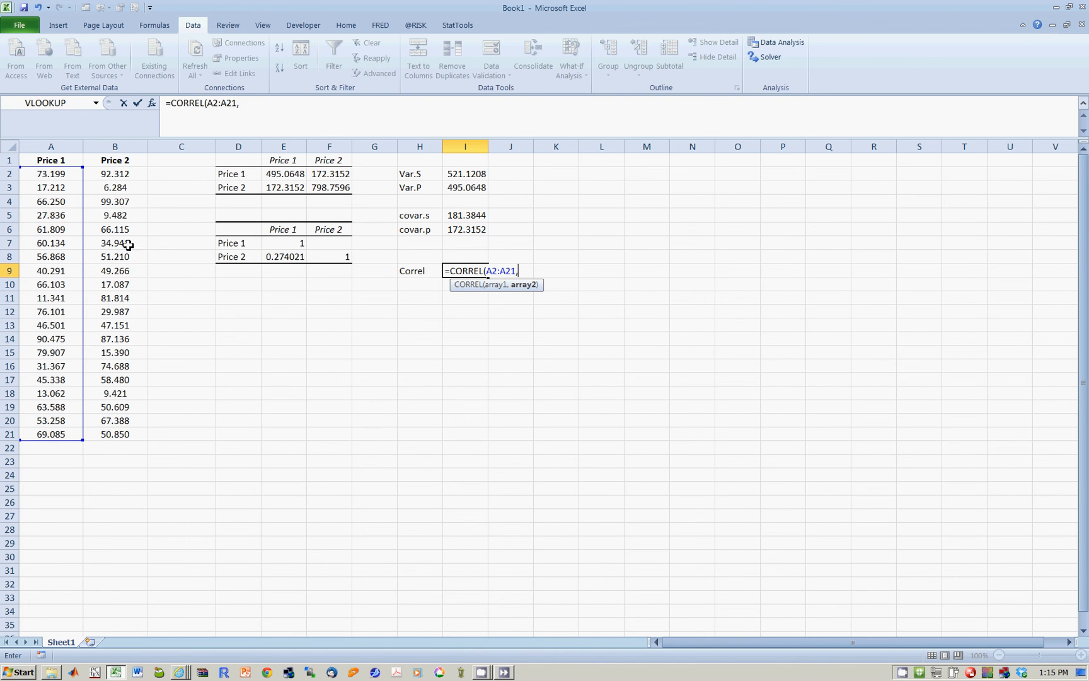
pyautogui.moveTo(115, 172); pyautogui.dragTo(114, 433)
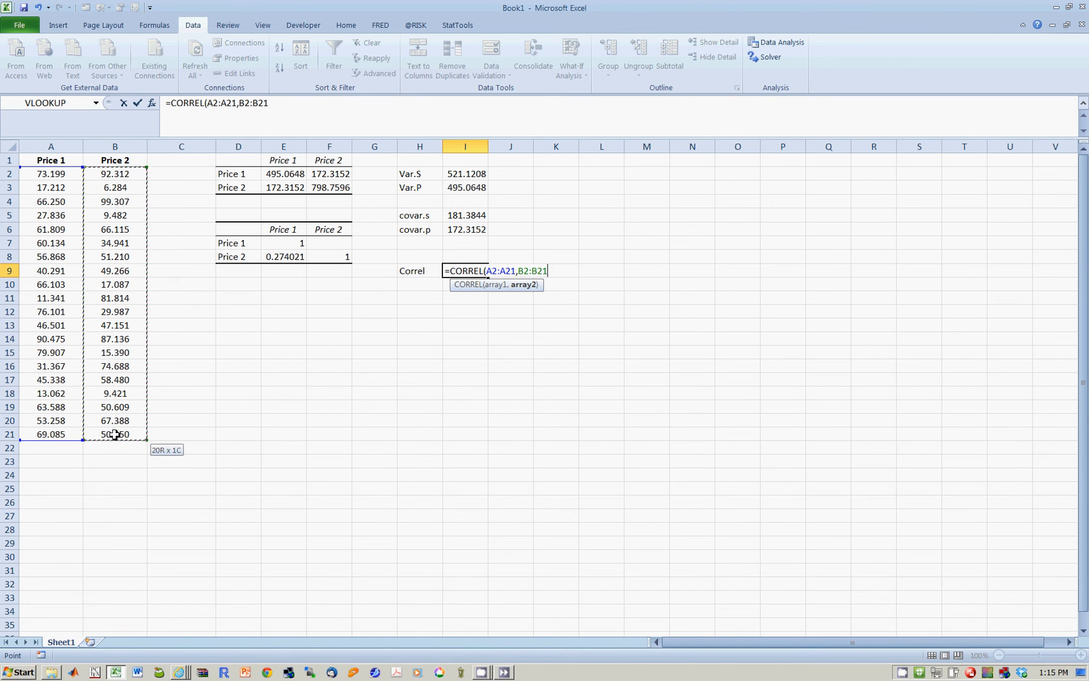
pyautogui.press('Enter')
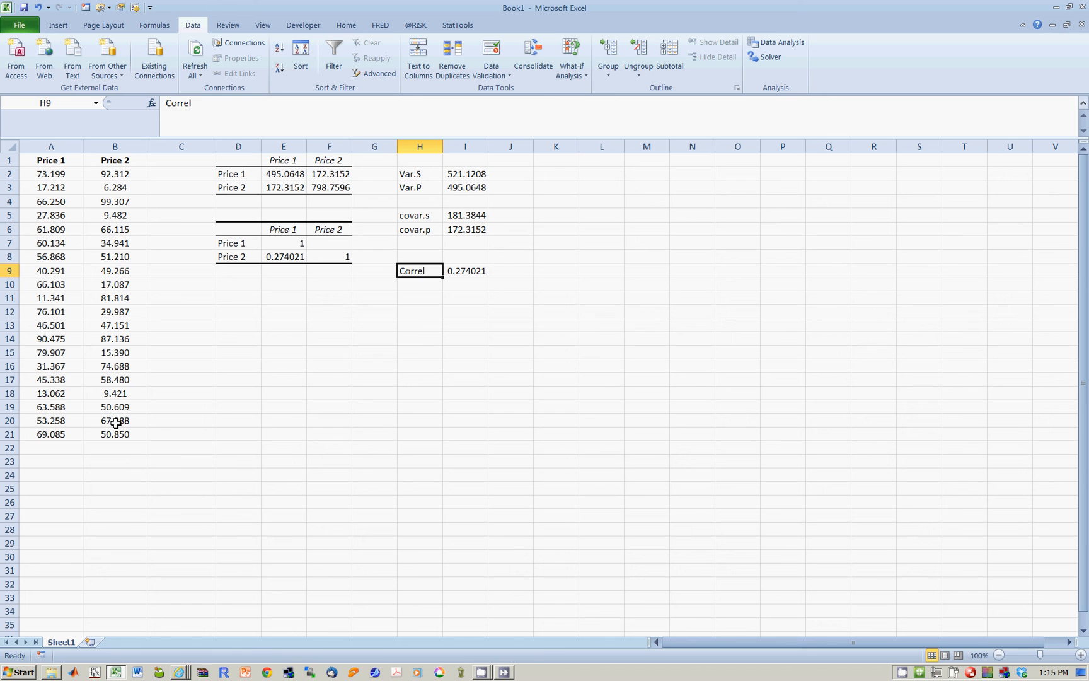
# Inspect the correlation table's row labels and cells F7 and F8
pyautogui.click(238, 242)
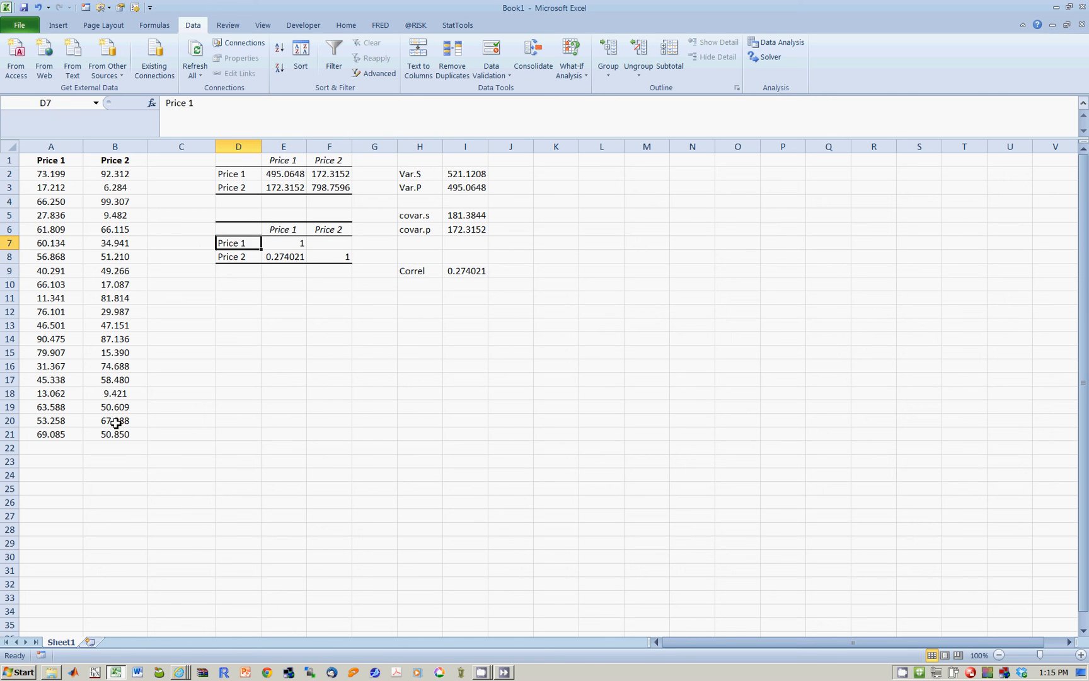
pyautogui.click(330, 243)
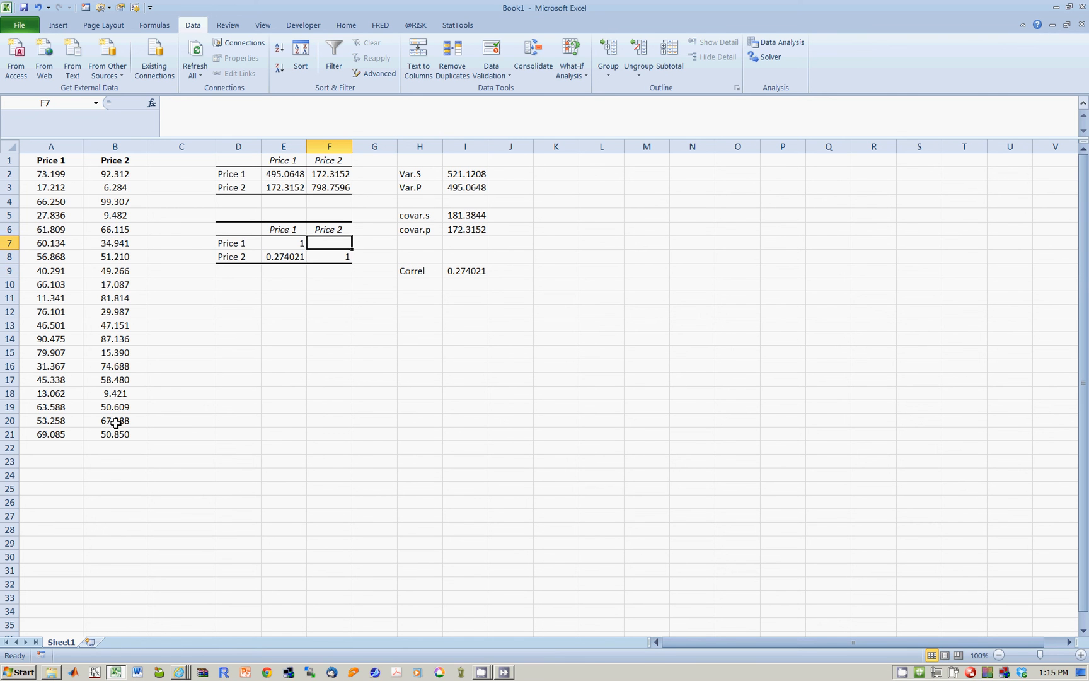
pyautogui.click(329, 257)
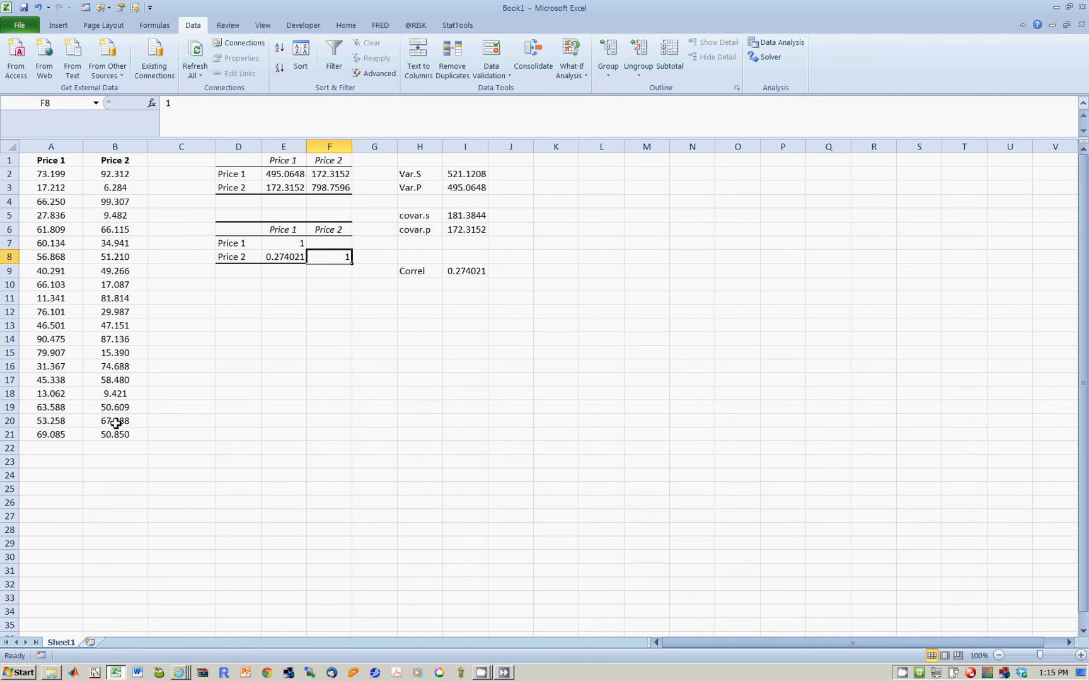
pyautogui.click(238, 257)
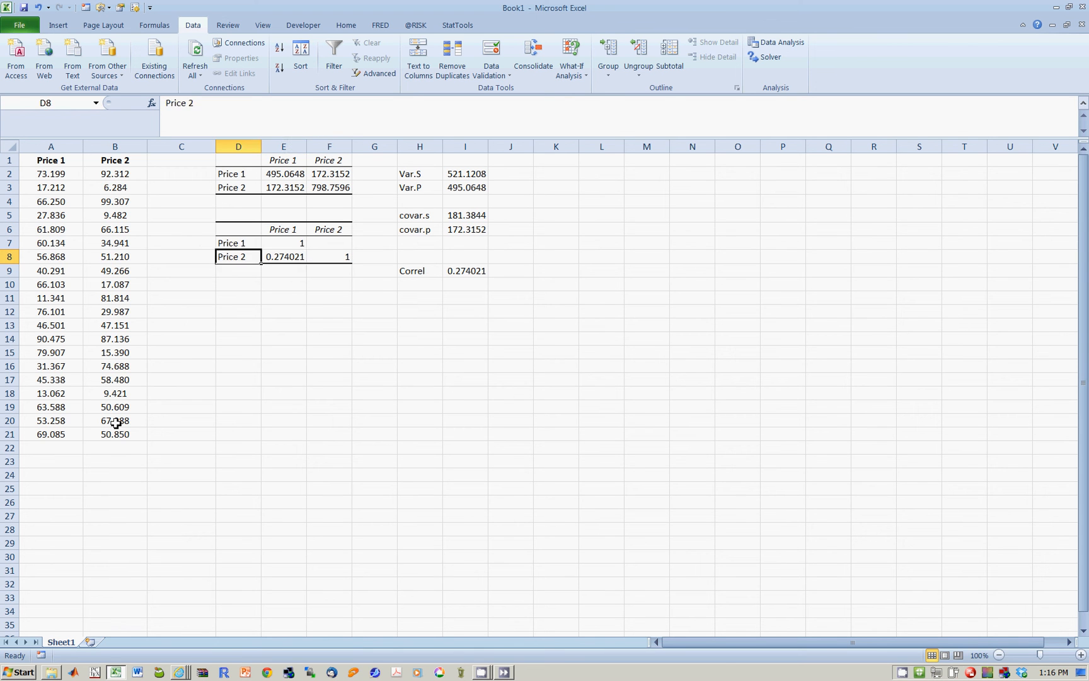